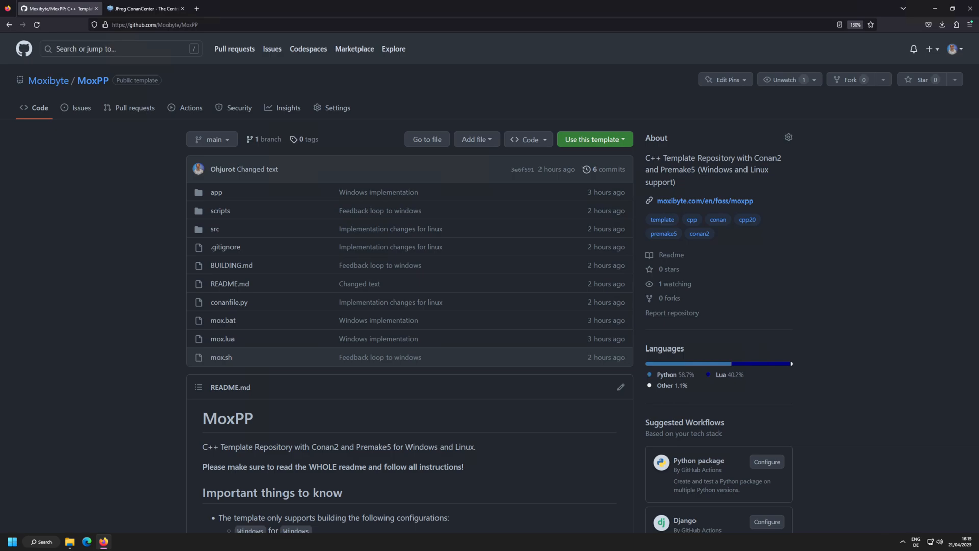
pyautogui.moveTo(277, 313)
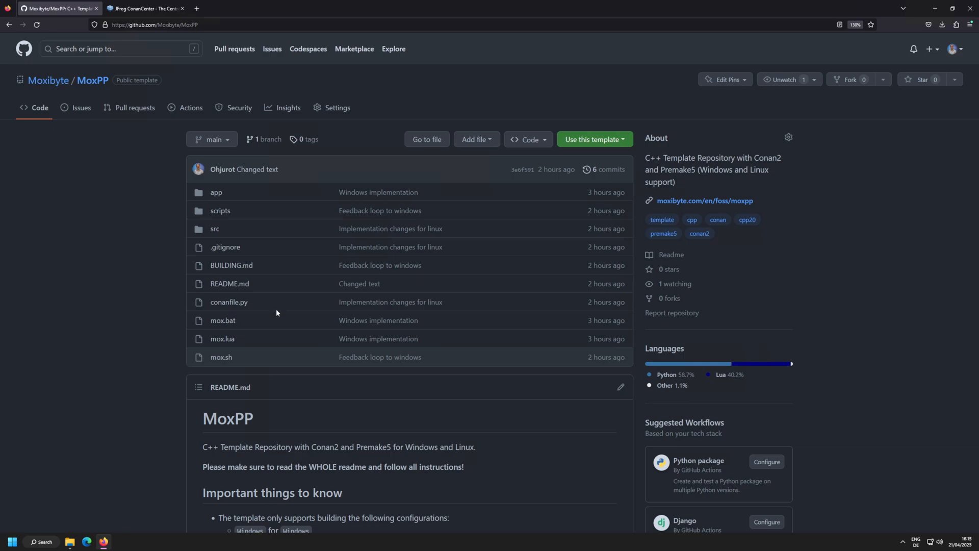
pyautogui.moveTo(213, 198)
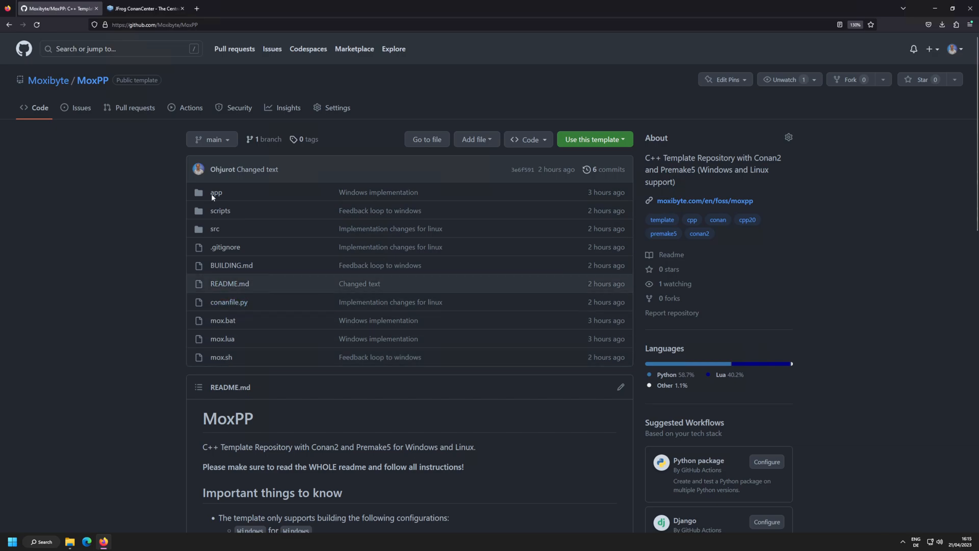
pyautogui.moveTo(289, 365)
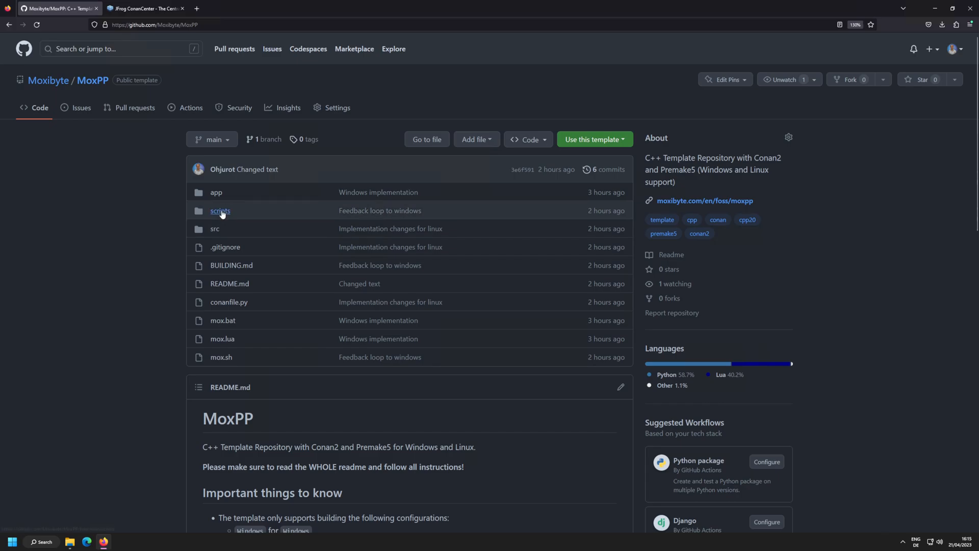
pyautogui.moveTo(255, 213)
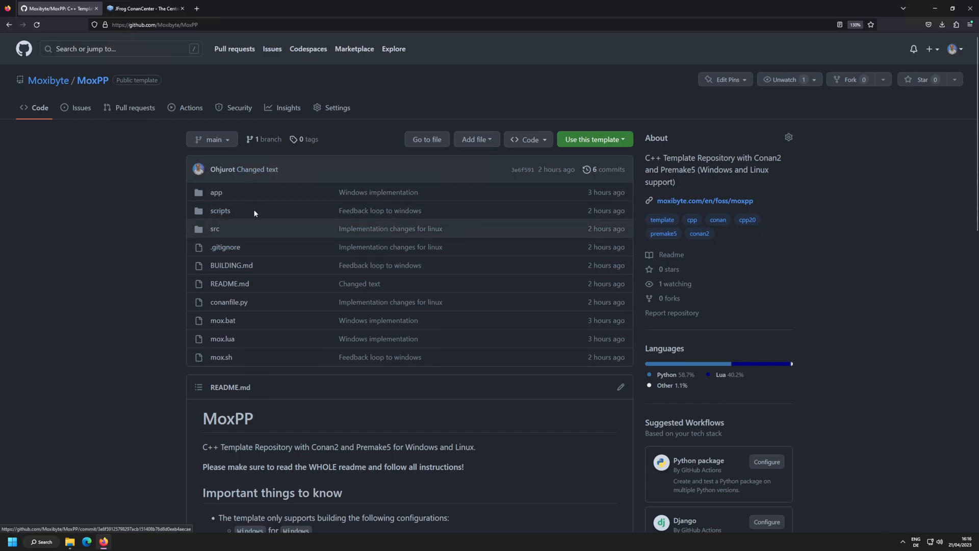
# - Open the scripts folder in the MoxPP repository's file list
pyautogui.click(220, 210)
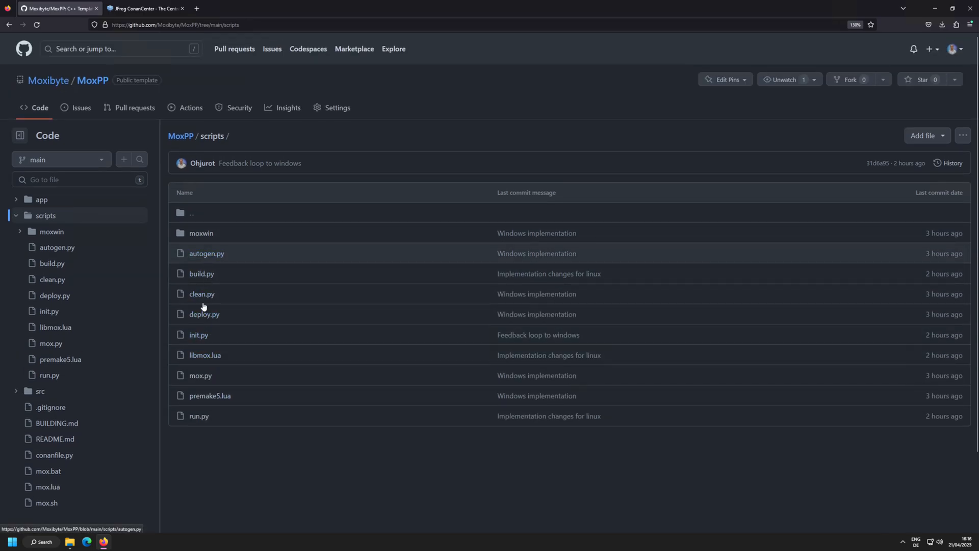
pyautogui.moveTo(181, 142)
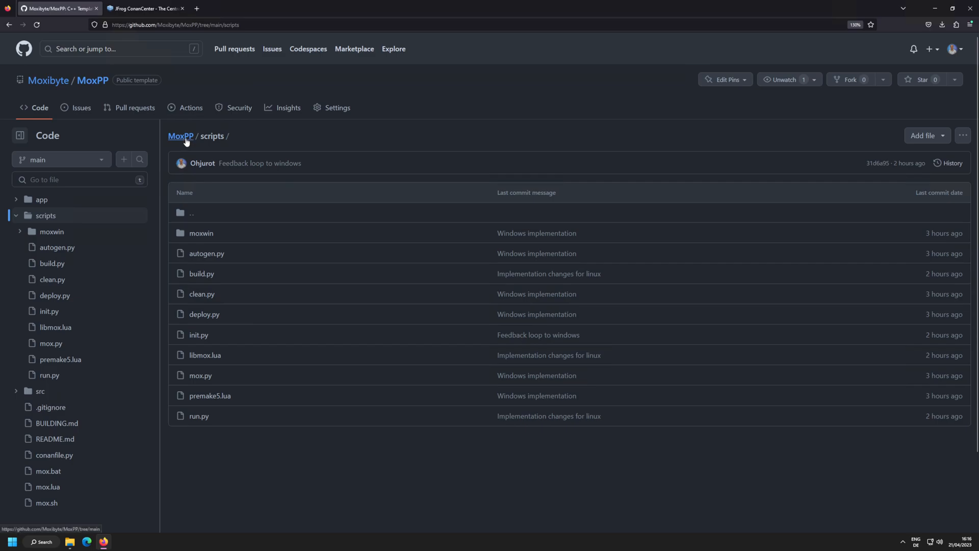
# - Return to the MoxPP repository root using the breadcrumb link
pyautogui.click(181, 136)
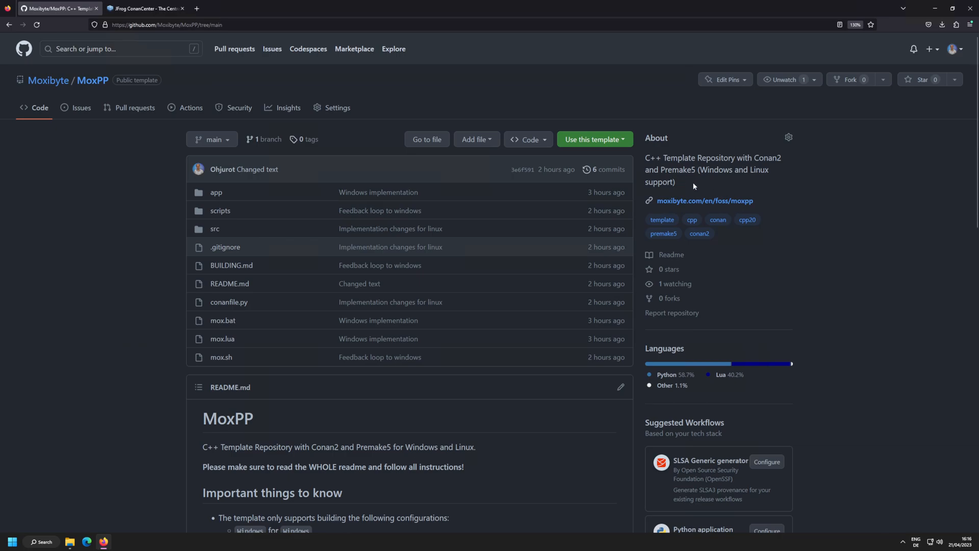
pyautogui.moveTo(762, 175)
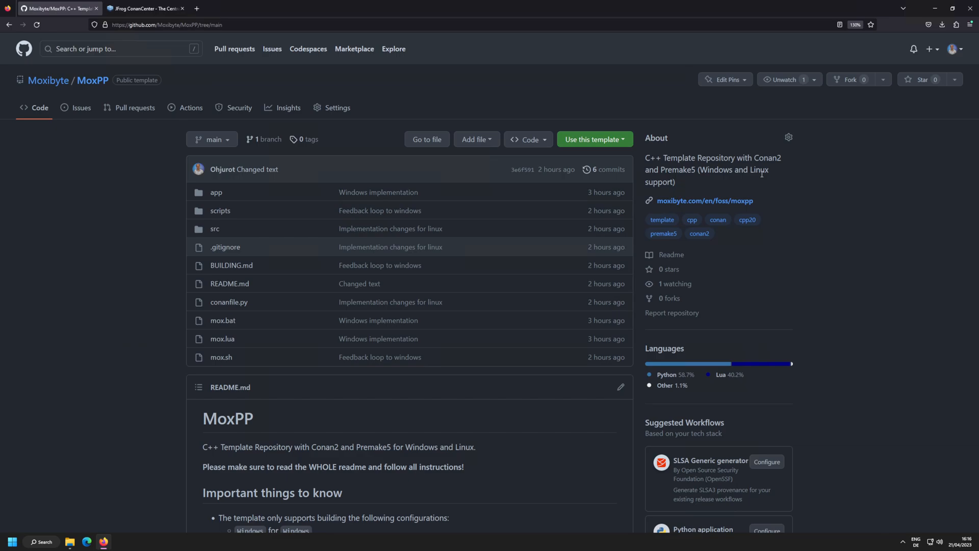
pyautogui.moveTo(713, 179)
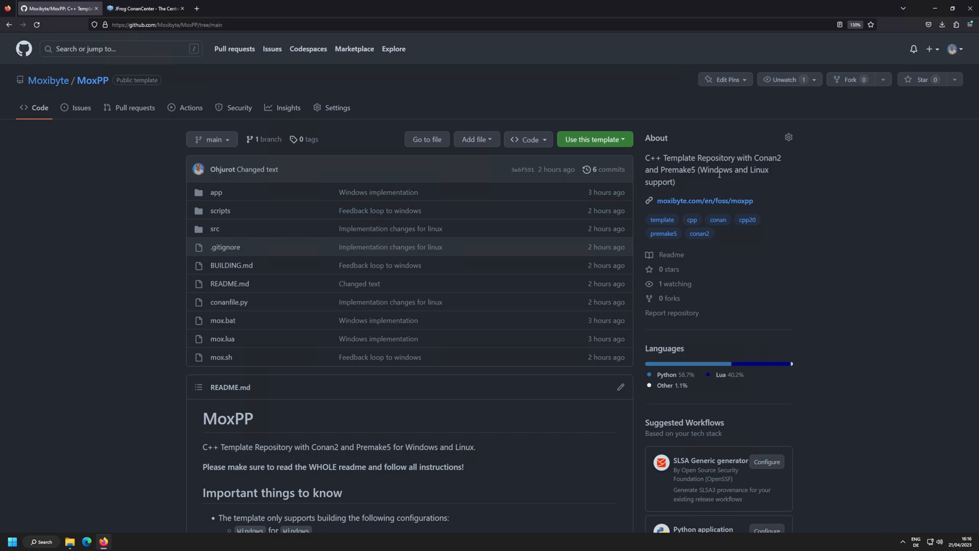
pyautogui.scroll(-3)
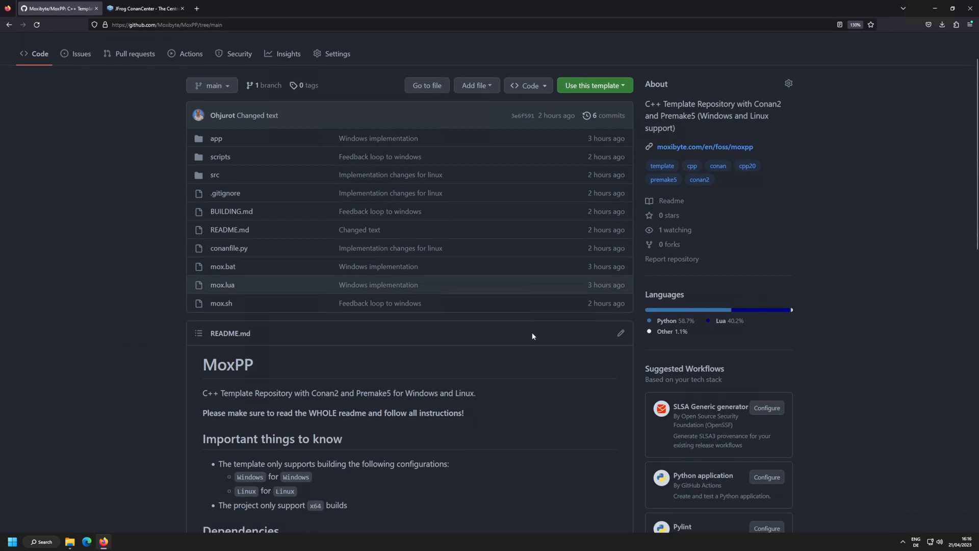
pyautogui.scroll(-3)
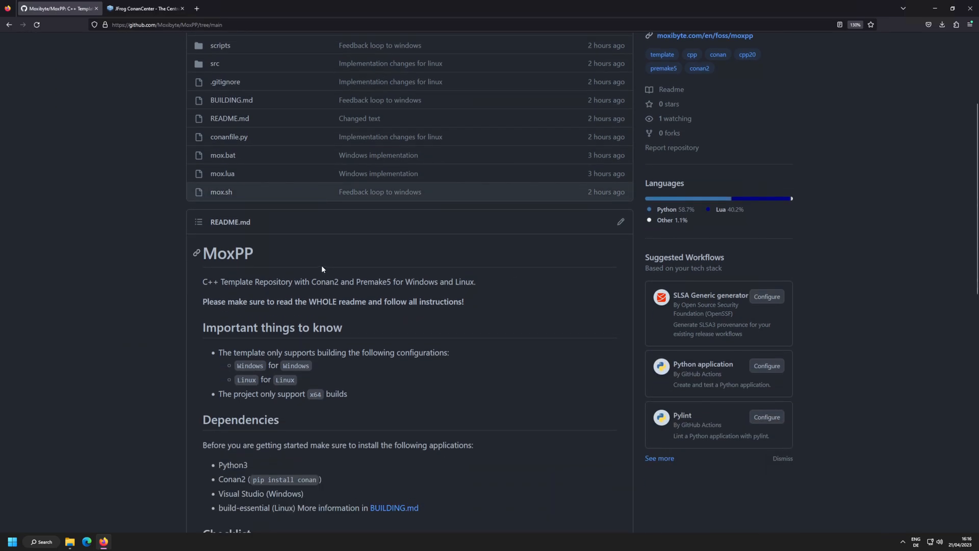
pyautogui.scroll(-3)
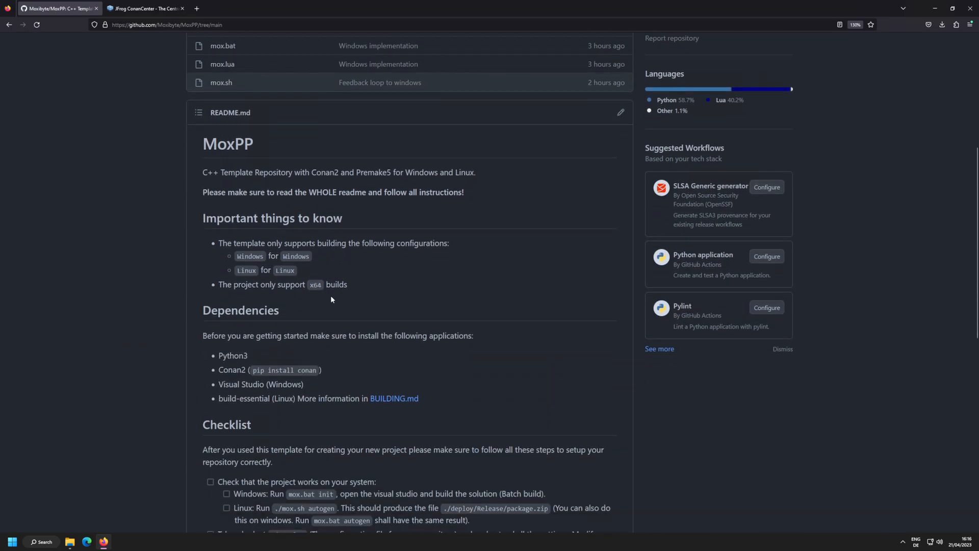
pyautogui.scroll(-3)
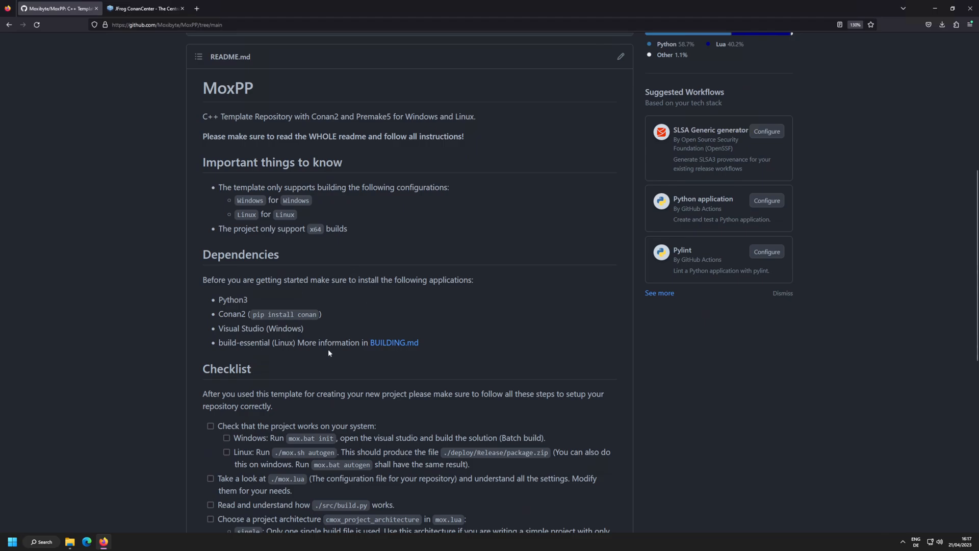
pyautogui.scroll(-3)
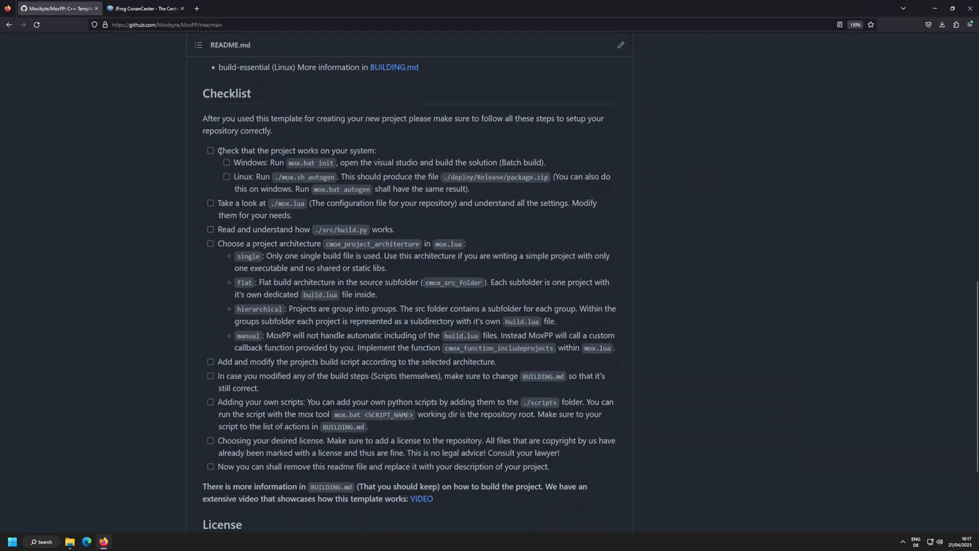
pyautogui.moveTo(218, 150); pyautogui.dragTo(554, 465)
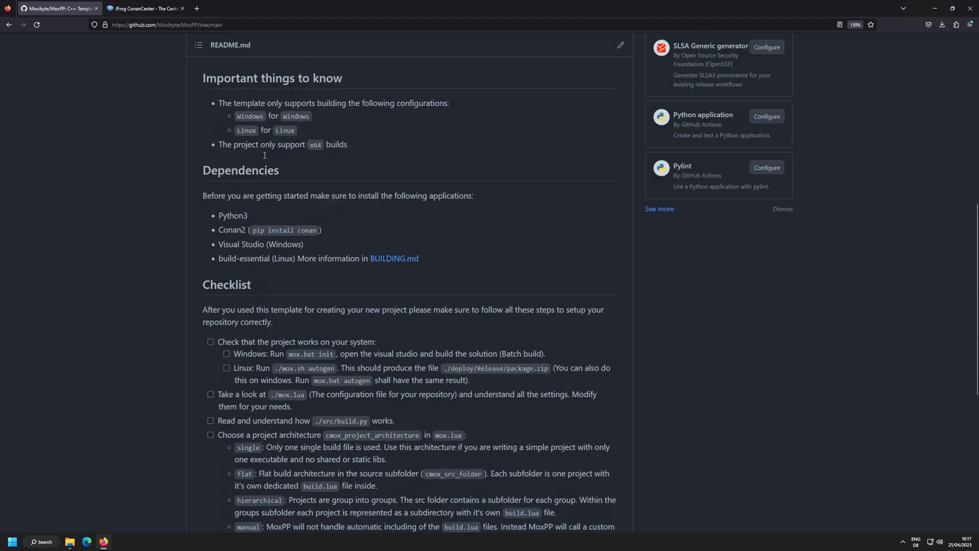
pyautogui.scroll(3)
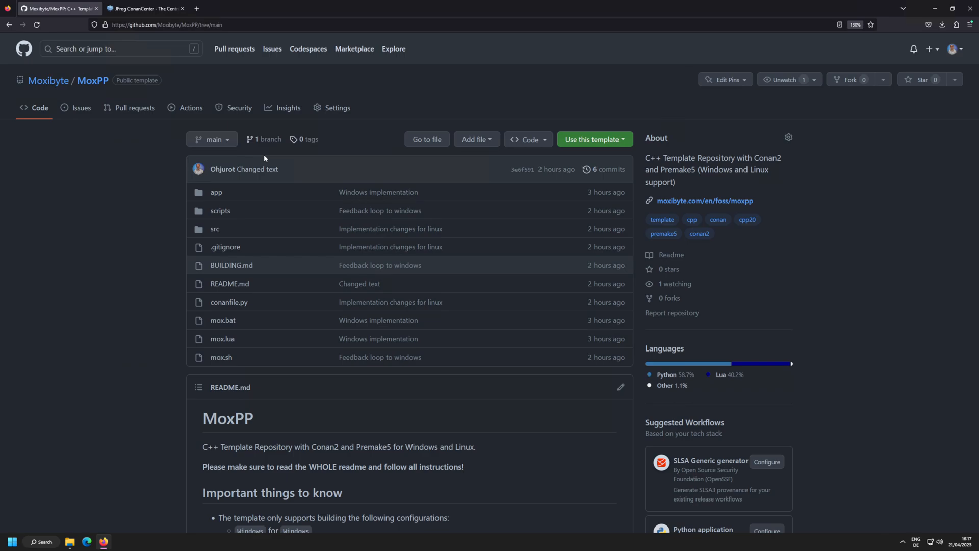
pyautogui.moveTo(182, 173)
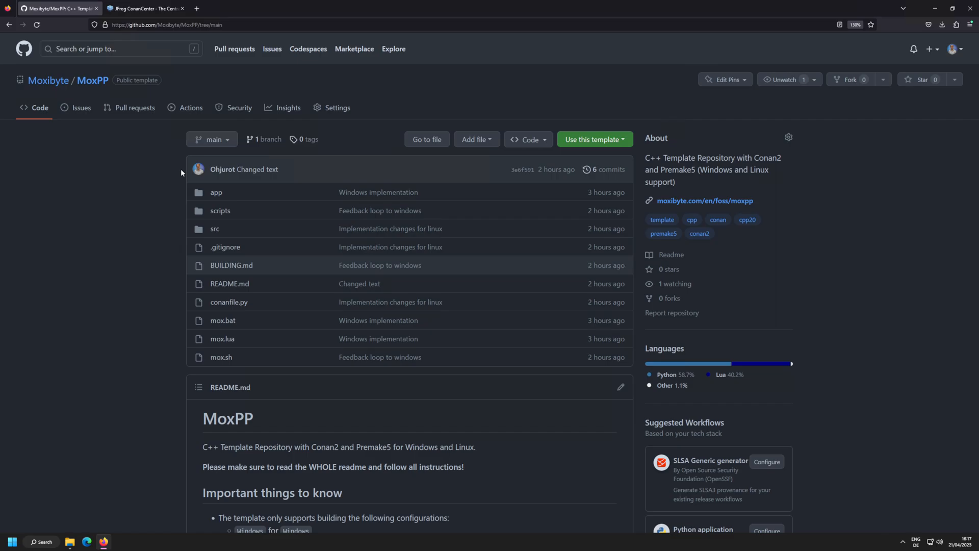
pyautogui.moveTo(586, 121)
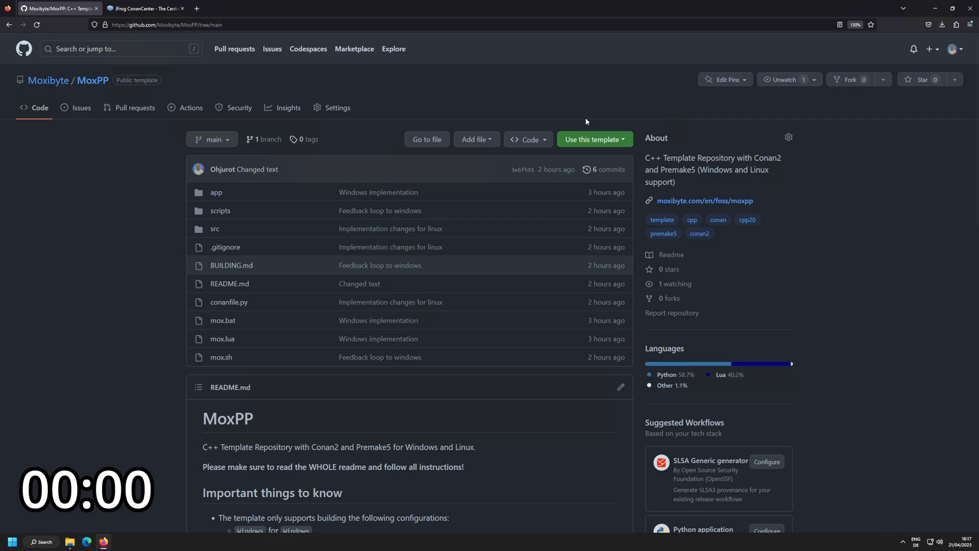
# - Generate a public repository named MoxPP-Tutorial from the MoxPP template
pyautogui.click(595, 139)
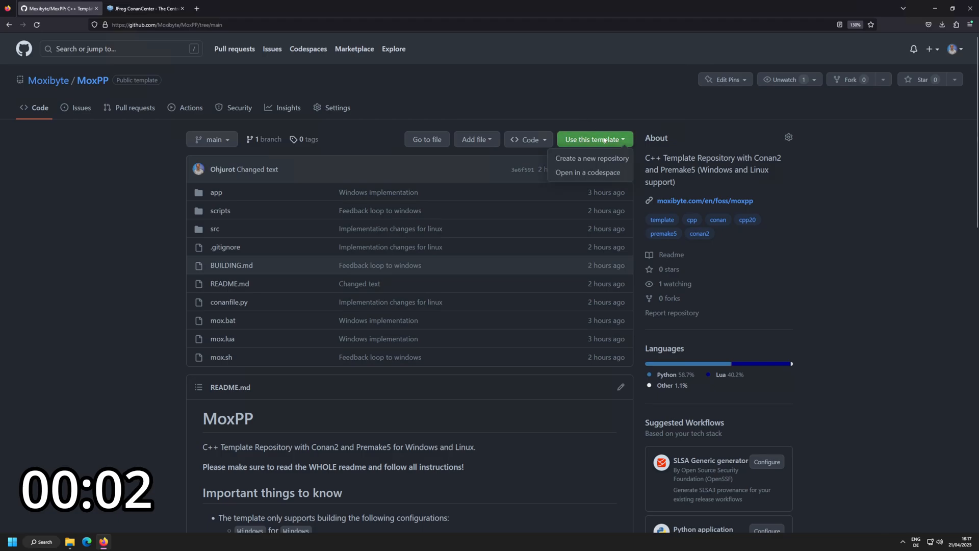
pyautogui.moveTo(599, 160)
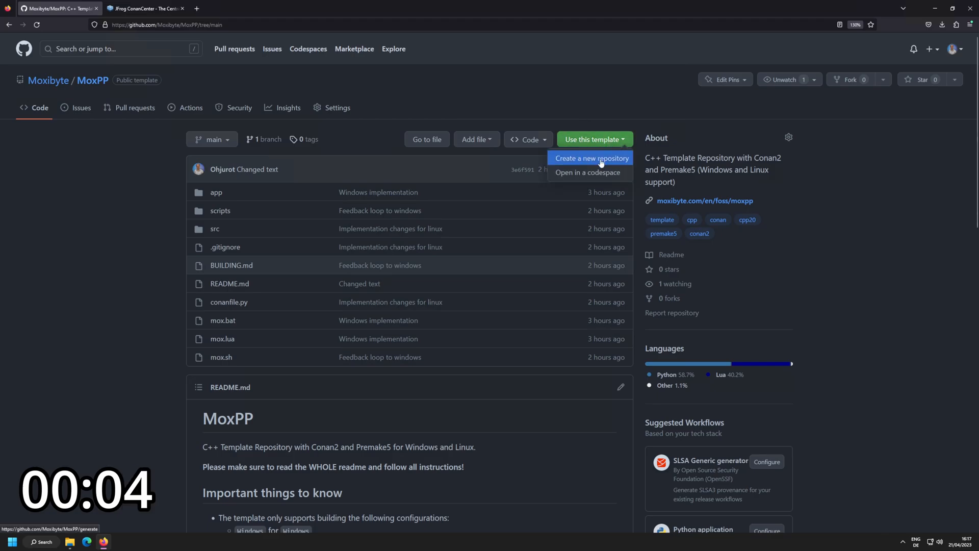
pyautogui.click(588, 158)
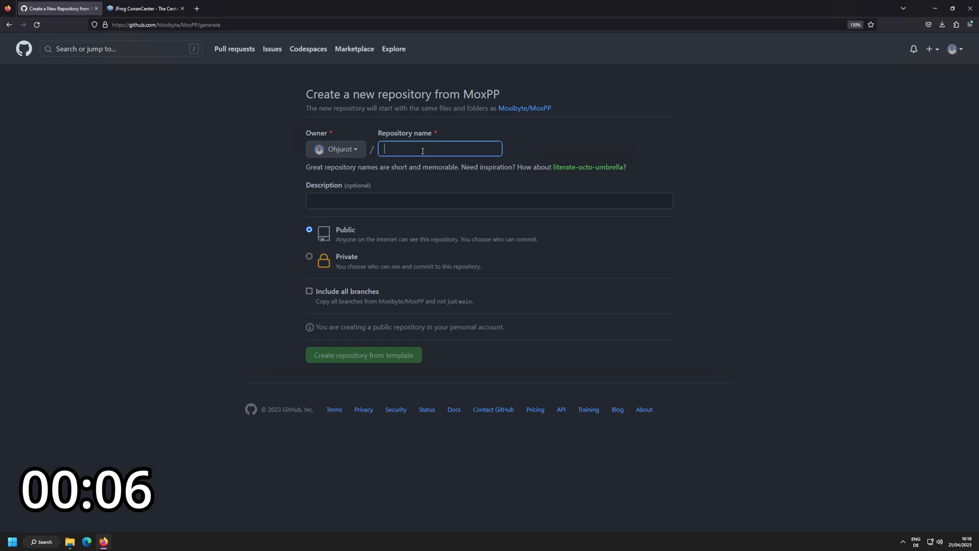
pyautogui.write('MoxPP-Tut')
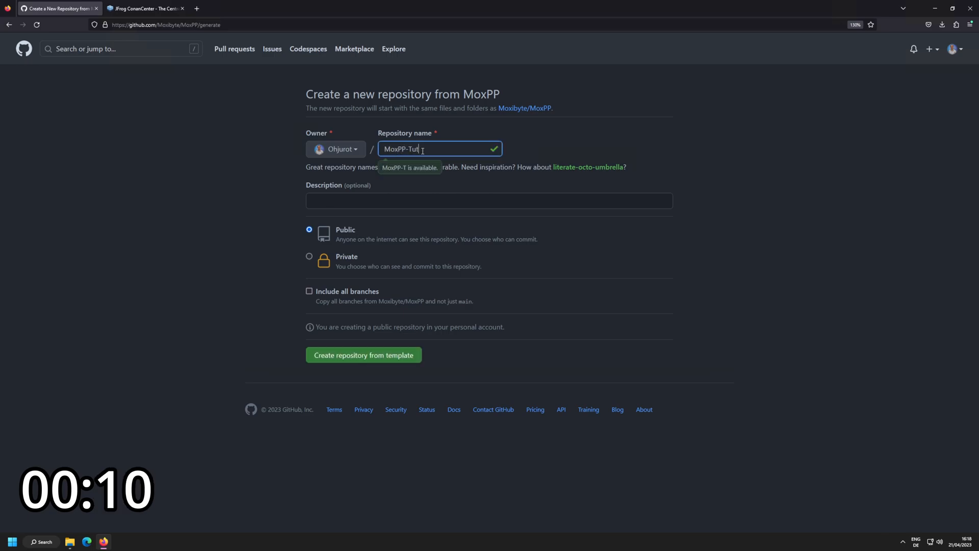
pyautogui.write('orial')
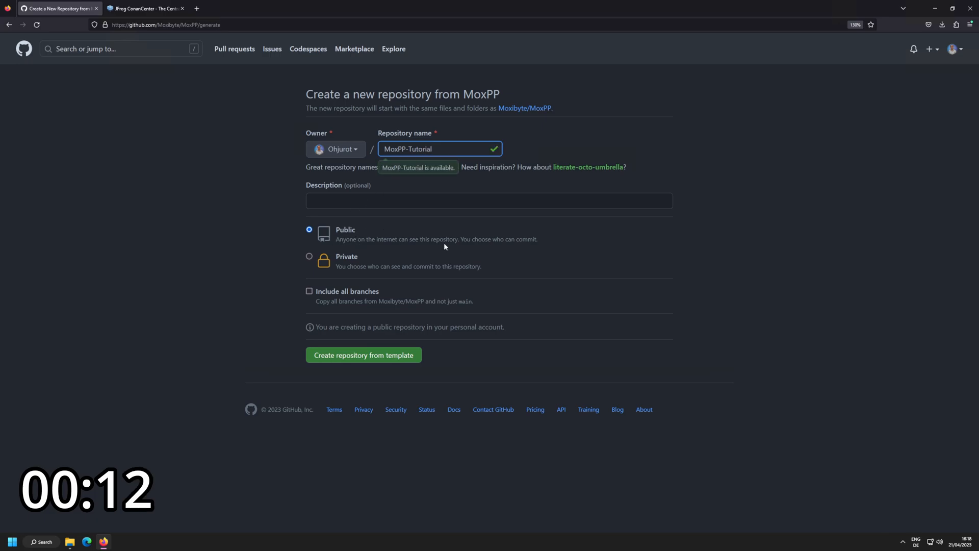
pyautogui.click(346, 355)
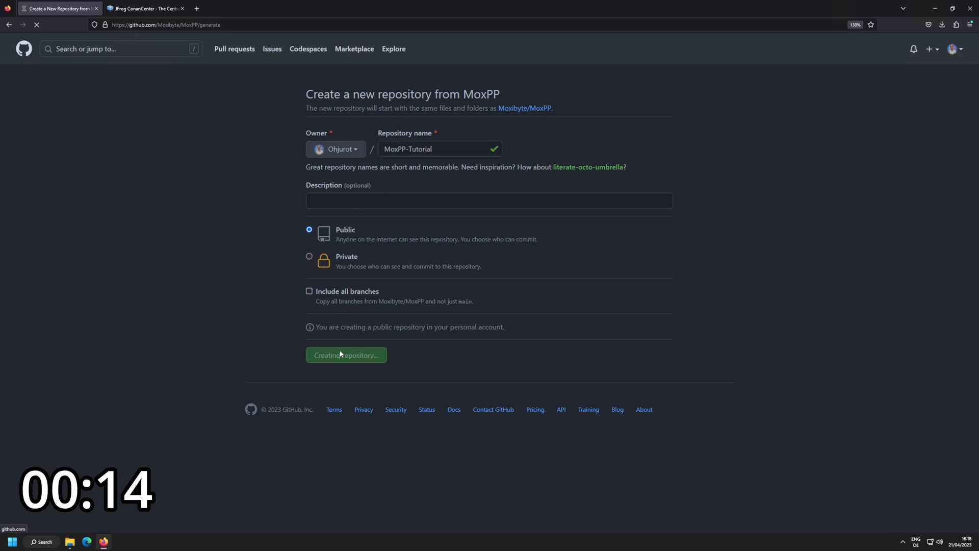
pyautogui.click(346, 355)
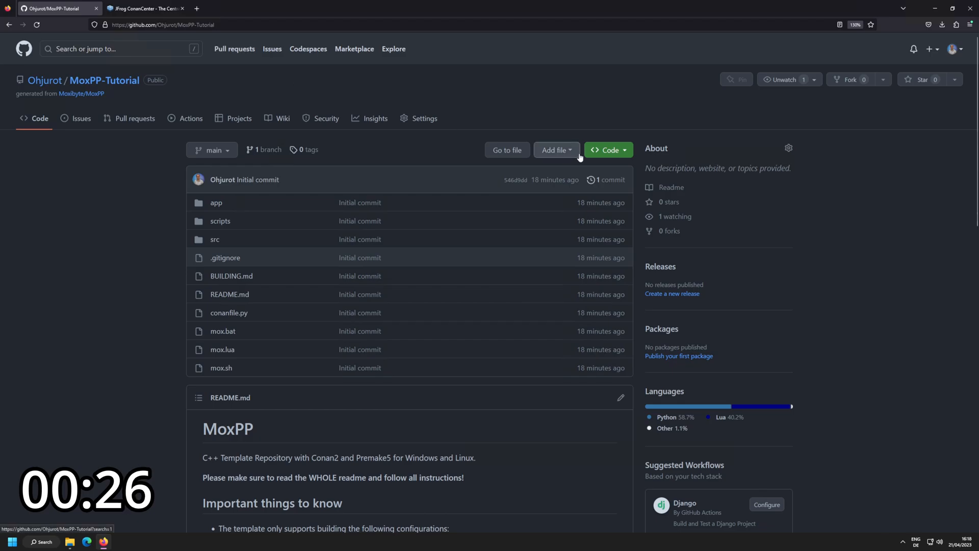
pyautogui.click(608, 149)
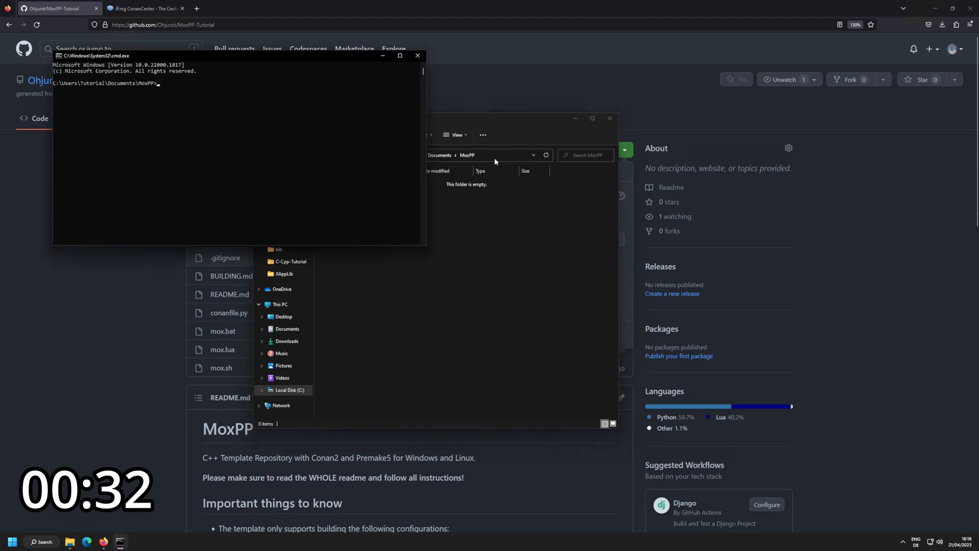
pyautogui.write('git clone https://github.com/Ohjurot/MoxPP-Tutorial.git')
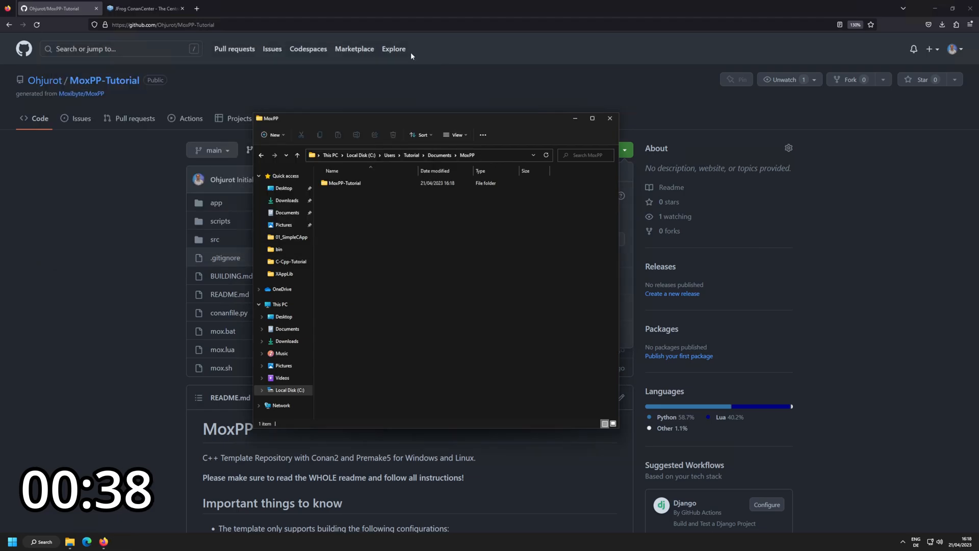
pyautogui.click(346, 183)
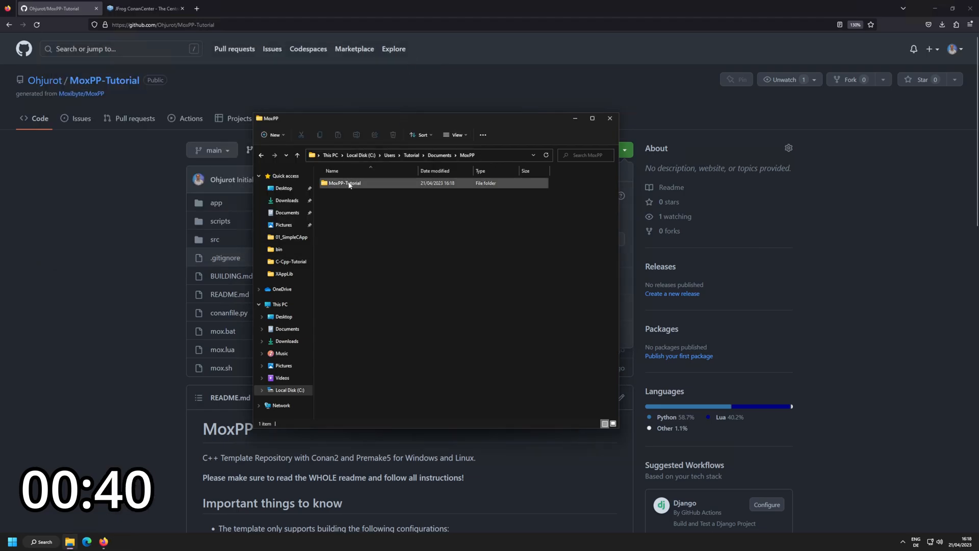
pyautogui.rightClick(350, 183)
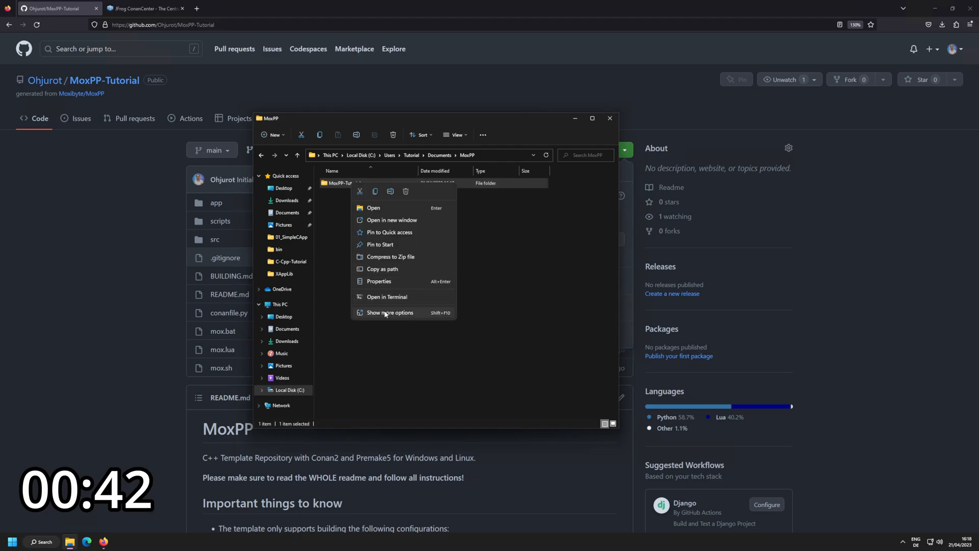
pyautogui.click(390, 313)
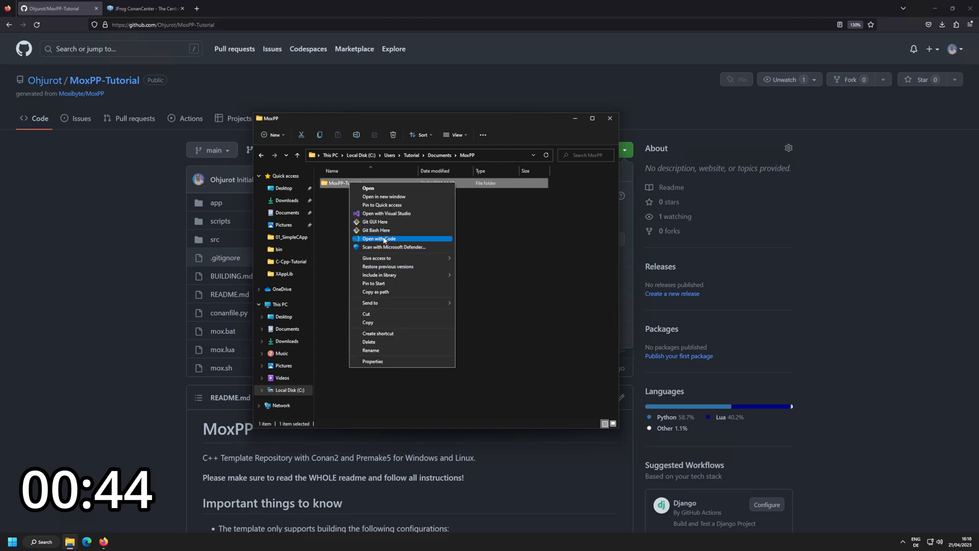
pyautogui.click(379, 238)
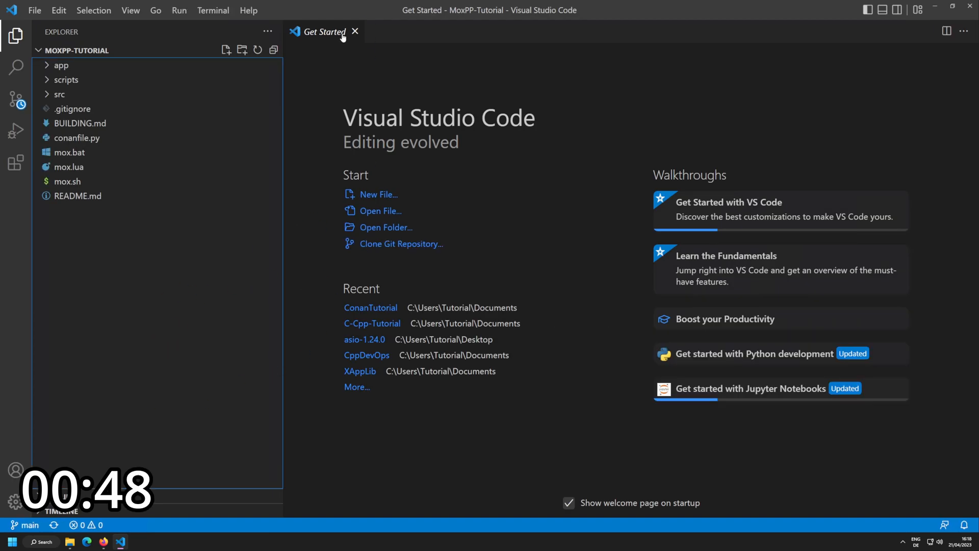
# - Close the welcome page, open README.md and select the mox.bat init command
pyautogui.click(355, 31)
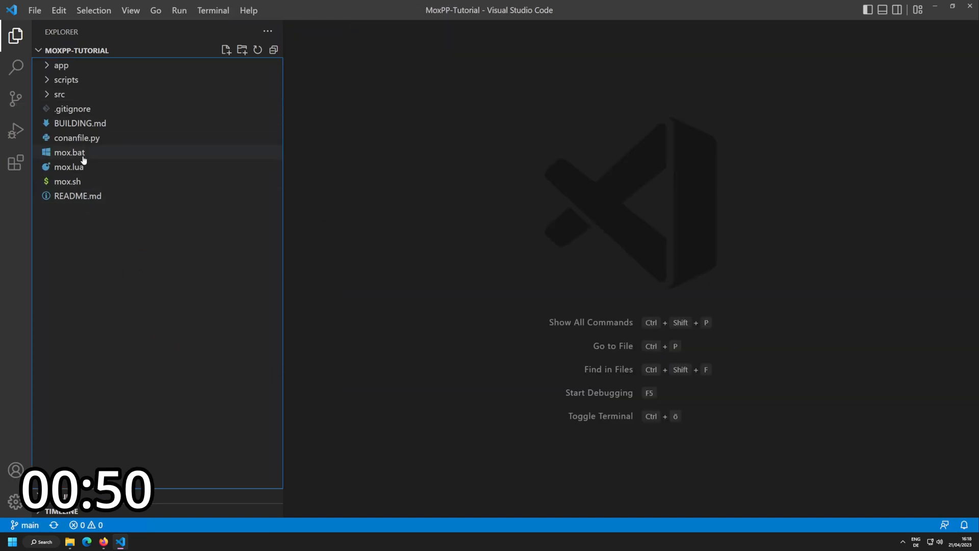
pyautogui.doubleClick(78, 195)
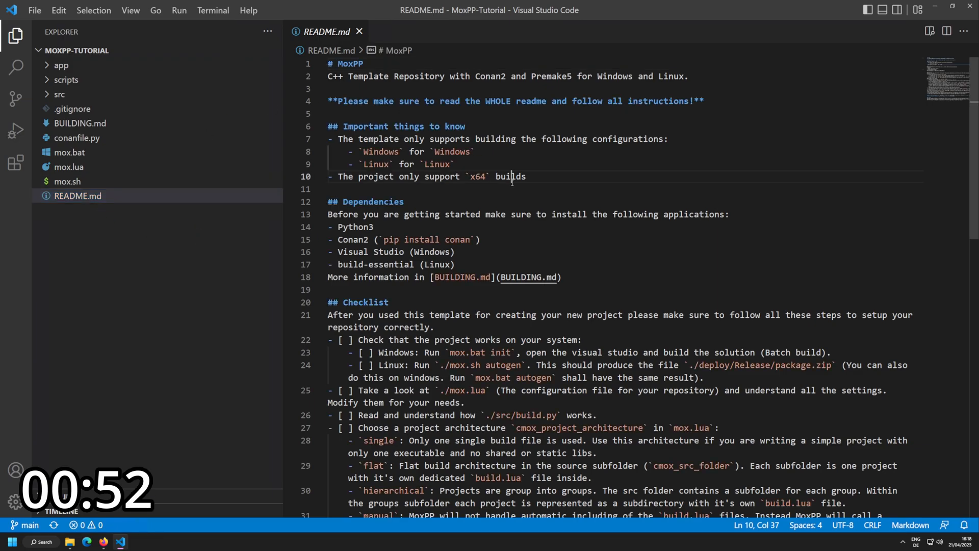
pyautogui.scroll(-3)
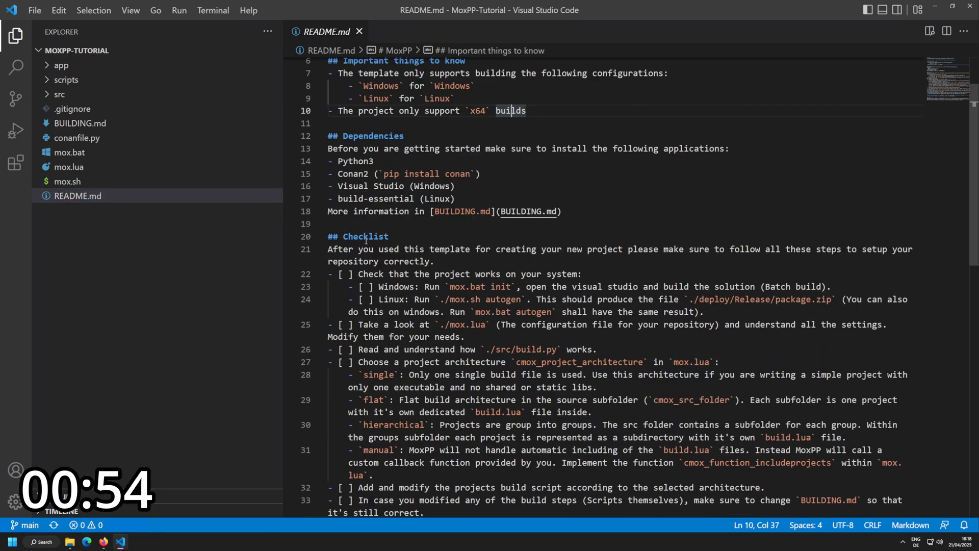
pyautogui.scroll(-3)
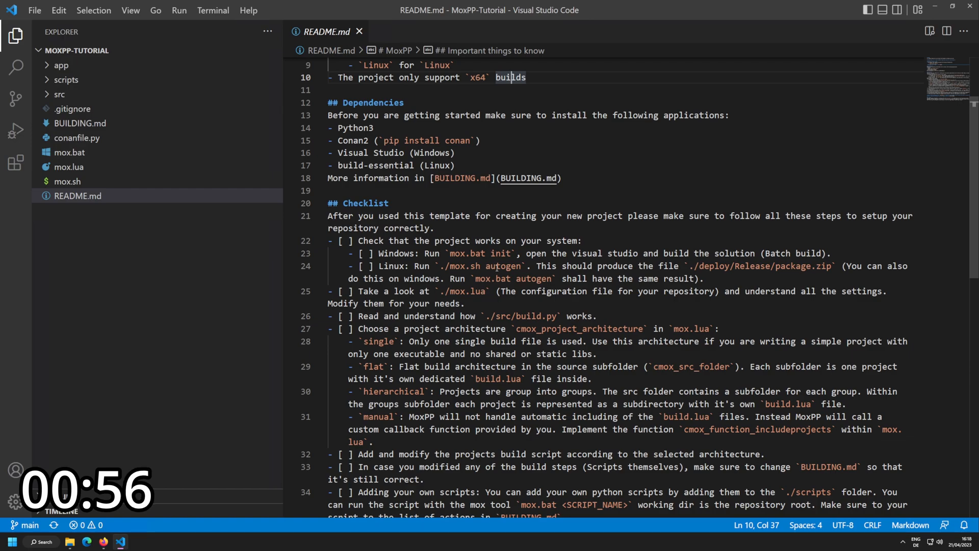
pyautogui.doubleClick(458, 254)
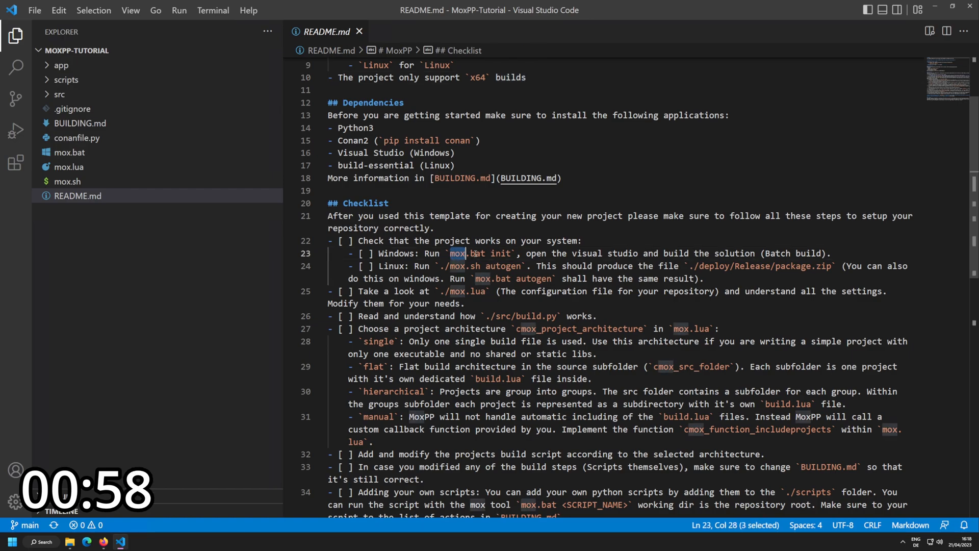
pyautogui.moveTo(450, 253); pyautogui.dragTo(511, 253)
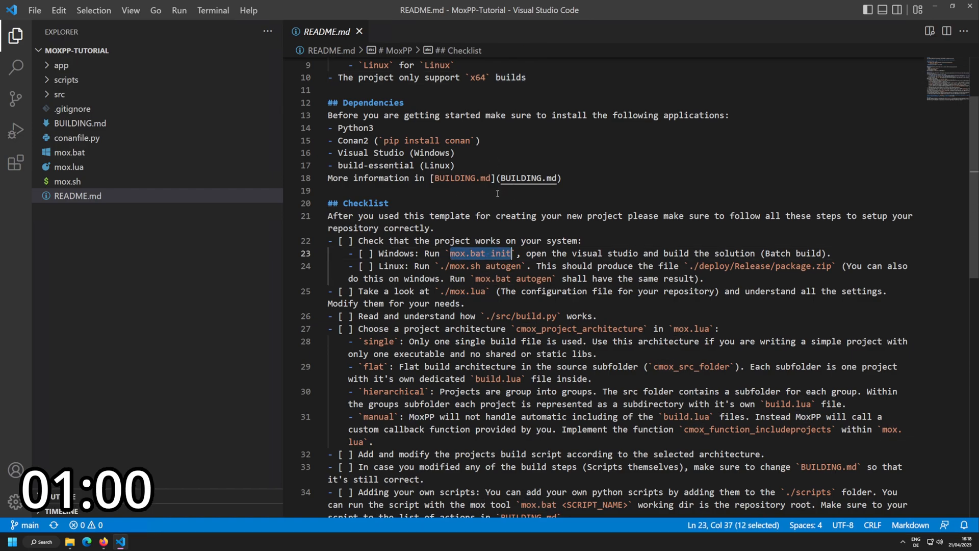
# - Run mox.bat init in a new PowerShell terminal, where it is not recognised
pyautogui.click(213, 10)
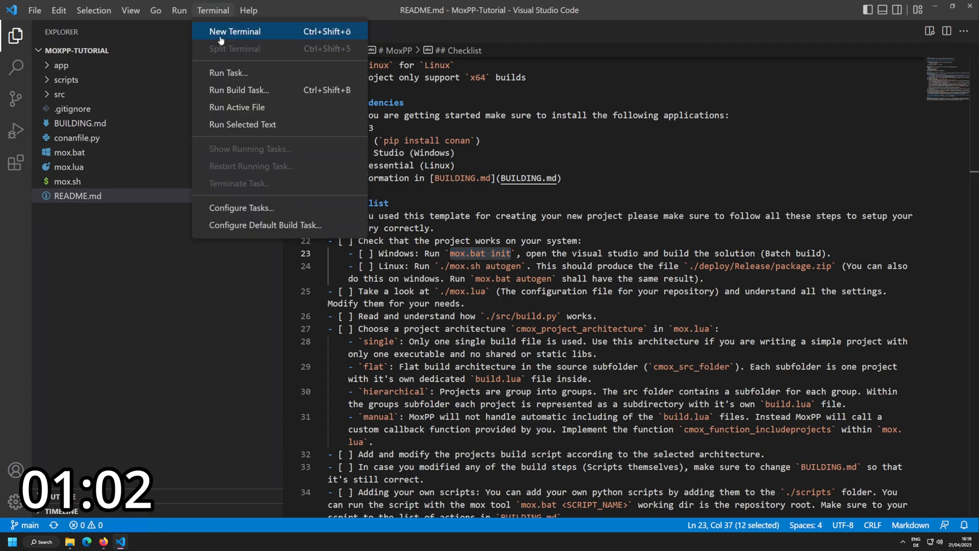
pyautogui.click(234, 32)
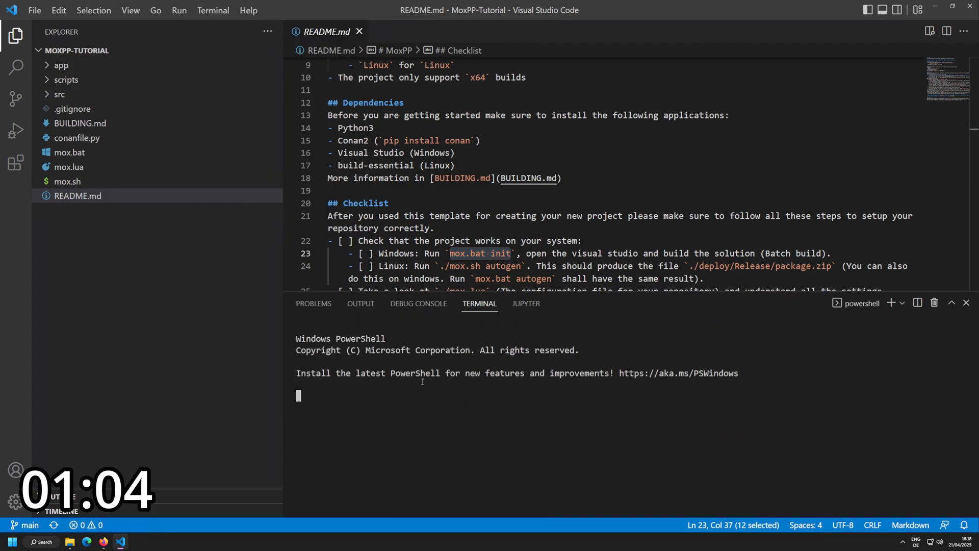
pyautogui.write('mox.bat init')
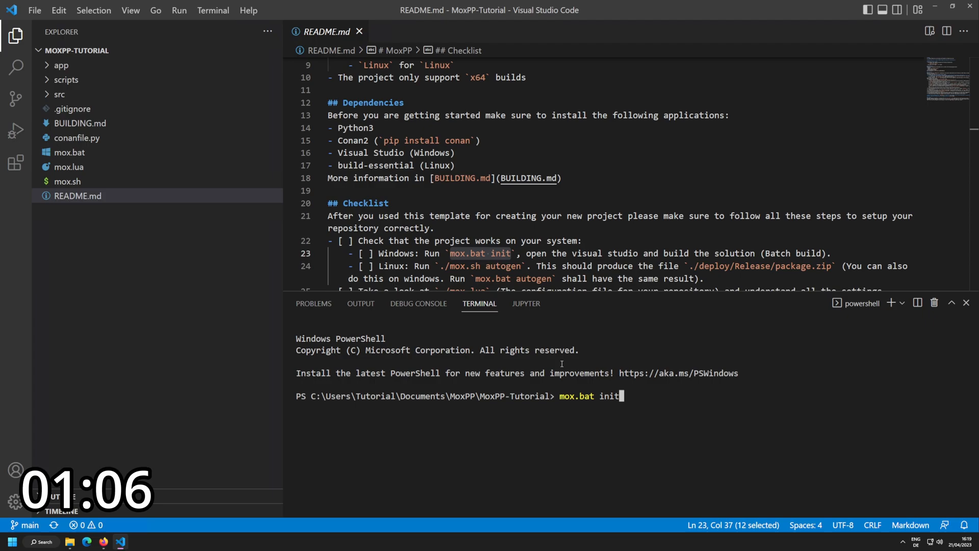
pyautogui.press('Enter')
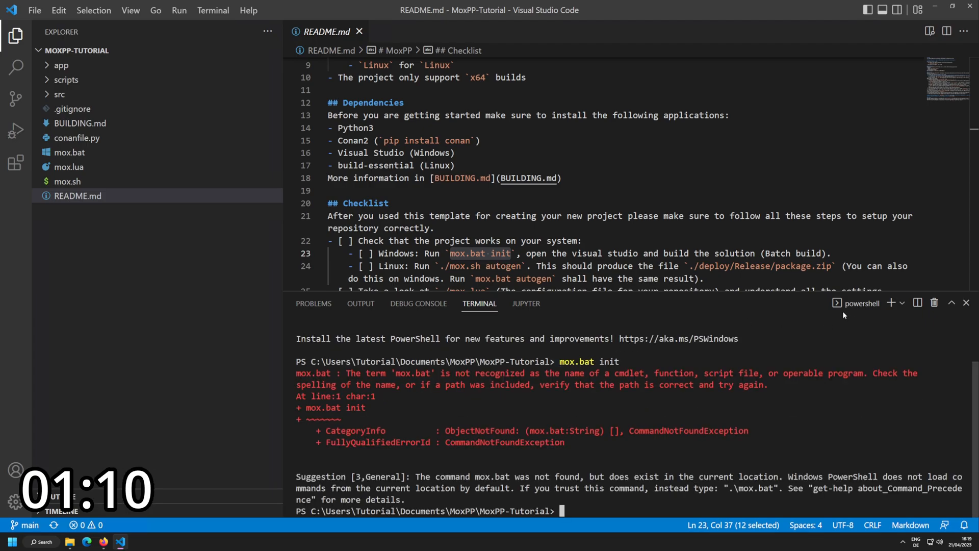
pyautogui.click(902, 303)
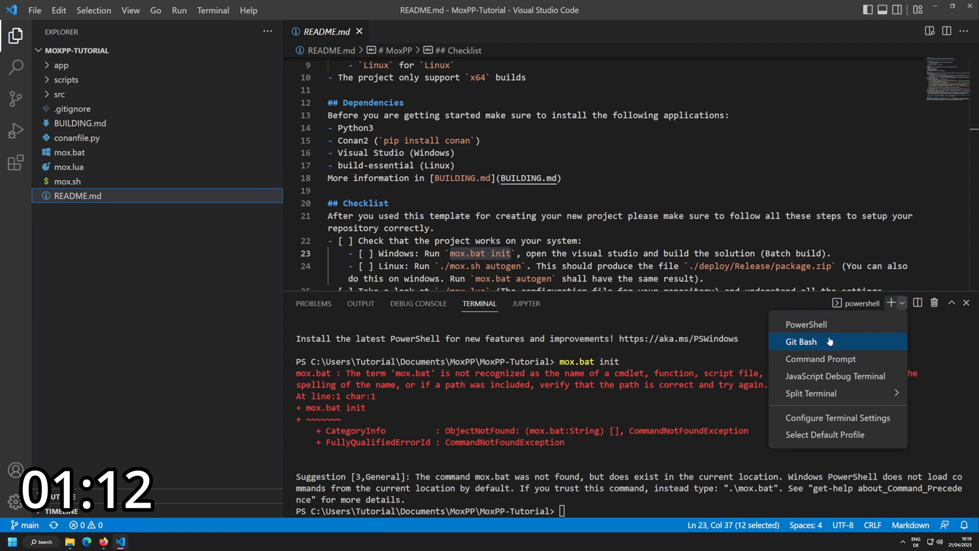
# - Run mox.bat init in a Command Prompt terminal, then launch MoxPP.sln
pyautogui.click(820, 359)
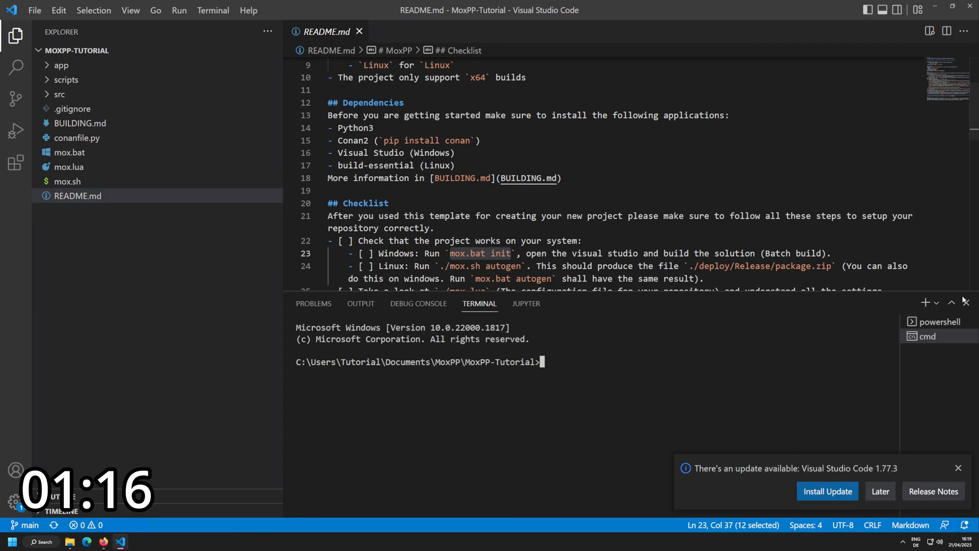
pyautogui.write('mox.bat init')
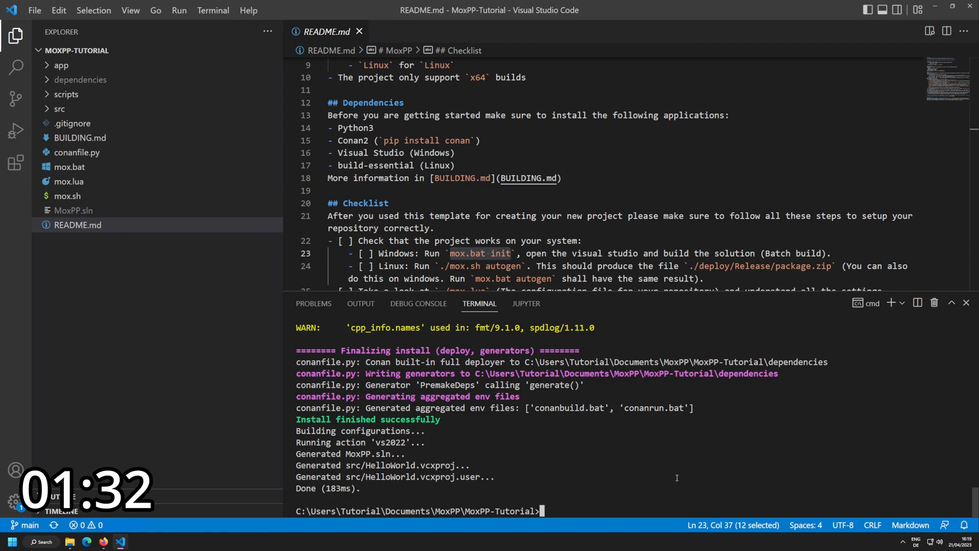
pyautogui.write('mox.bat')
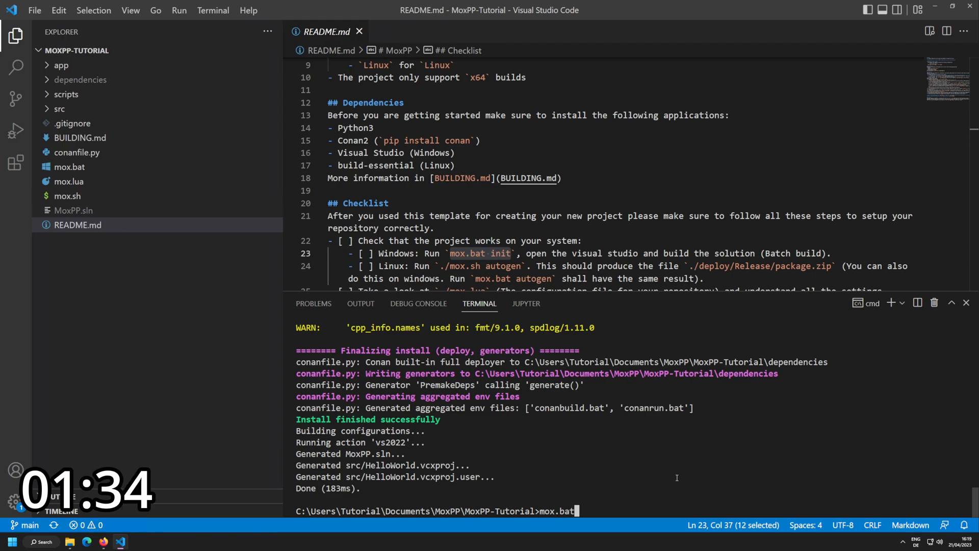
pyautogui.write('MoxPP.sln')
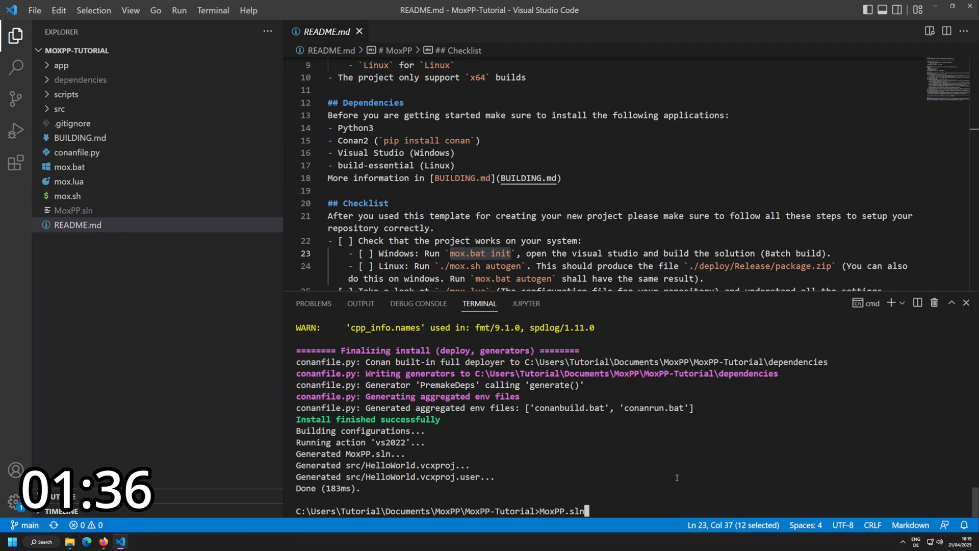
pyautogui.press('Enter')
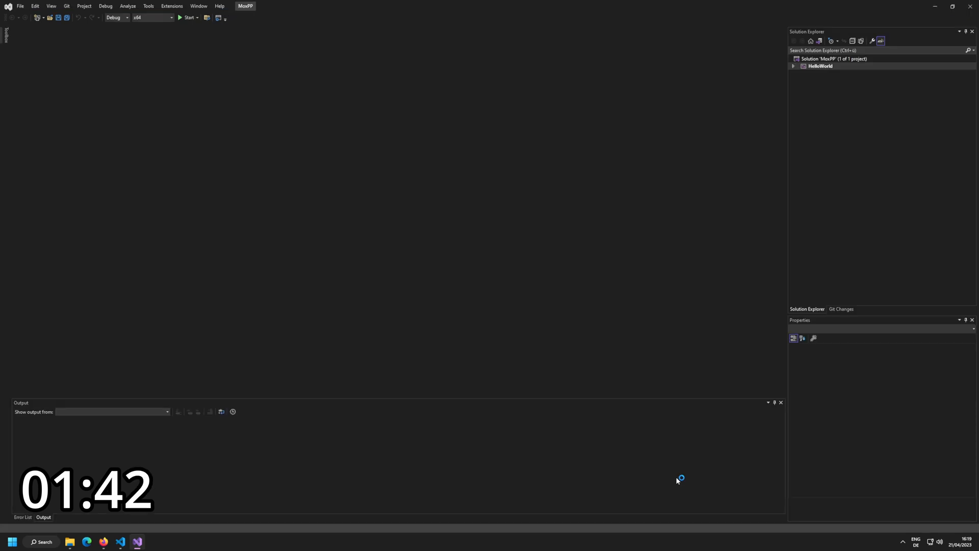
# - Expand the HelloWorld project in Solution Explorer and open its main.cpp
pyautogui.click(818, 66)
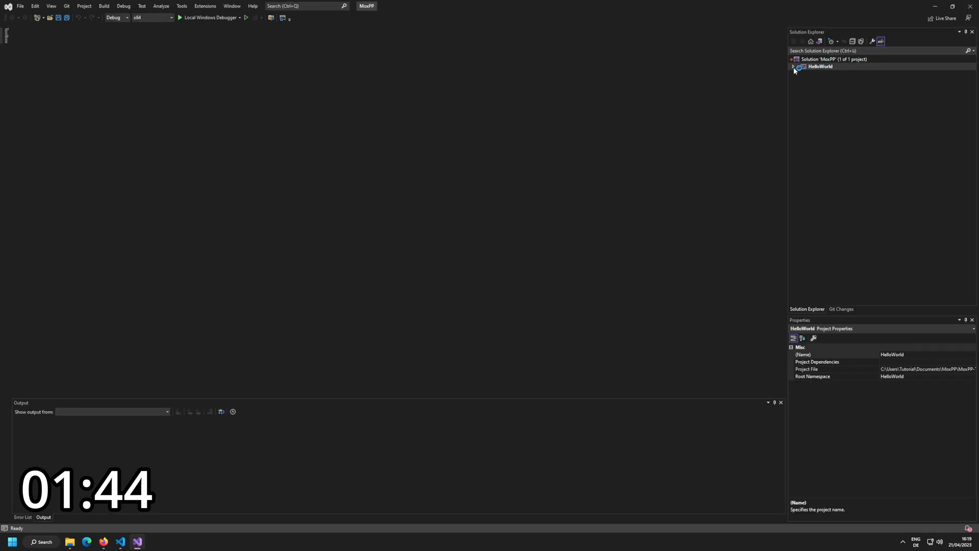
pyautogui.click(821, 95)
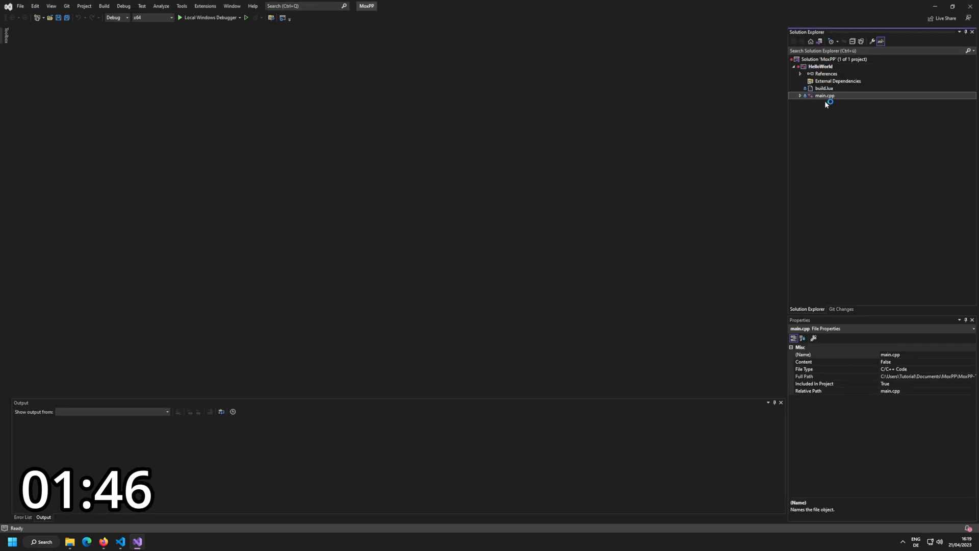
pyautogui.doubleClick(824, 95)
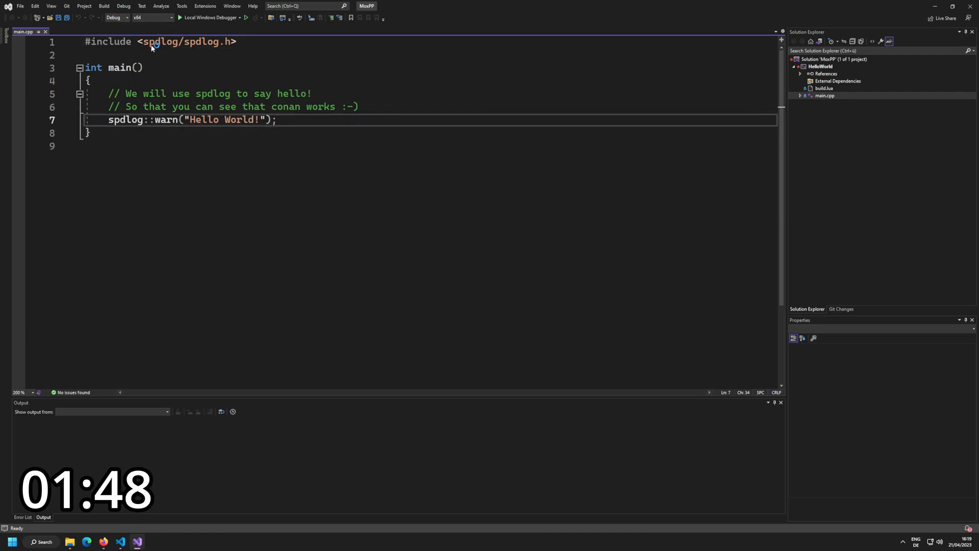
pyautogui.moveTo(243, 119)
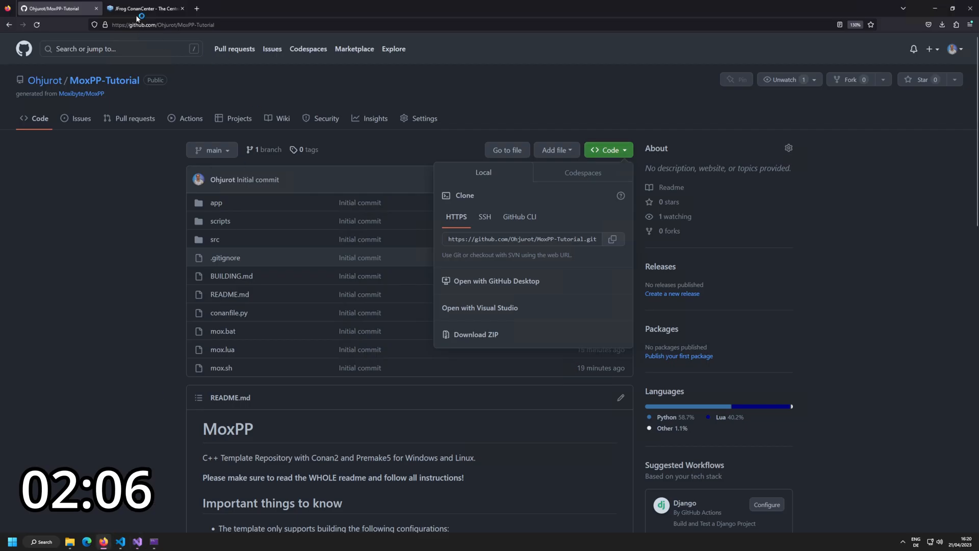
# - Search ConanCenter for uuid, view libuuid, then open the stduuid package page
pyautogui.click(143, 8)
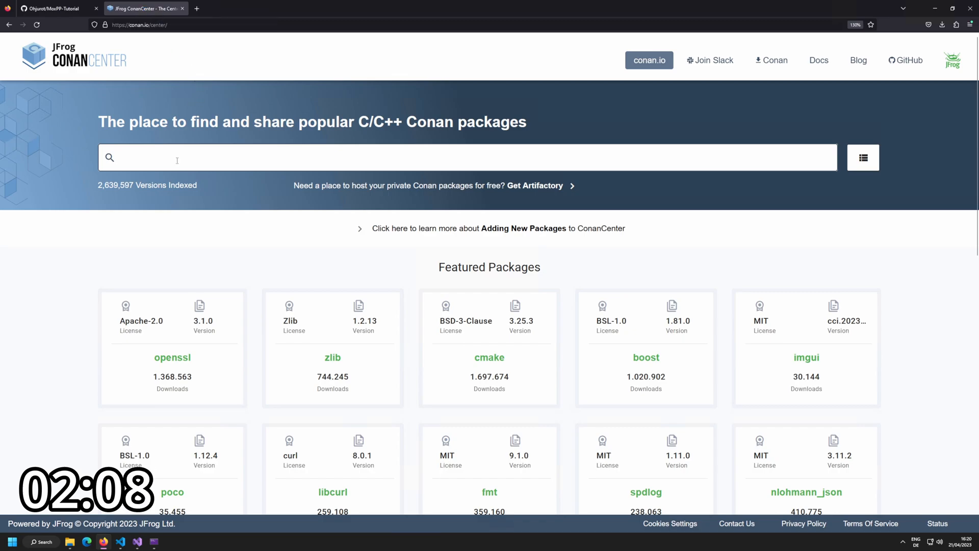
pyautogui.write('uuid')
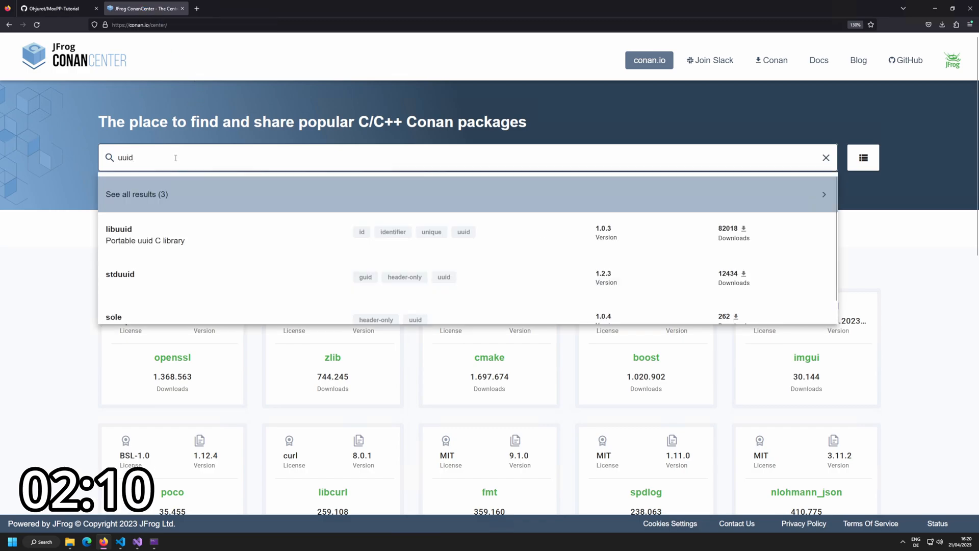
pyautogui.click(119, 229)
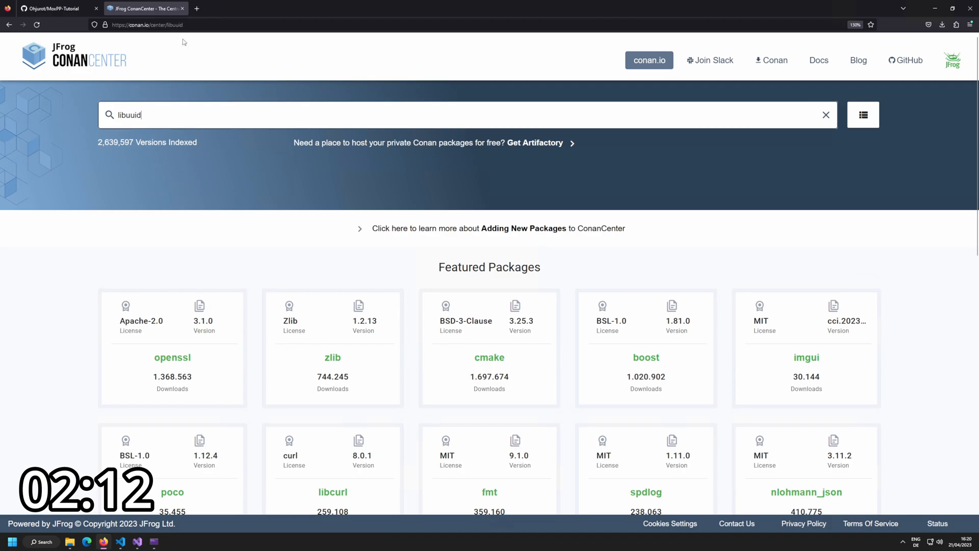
pyautogui.press('Enter')
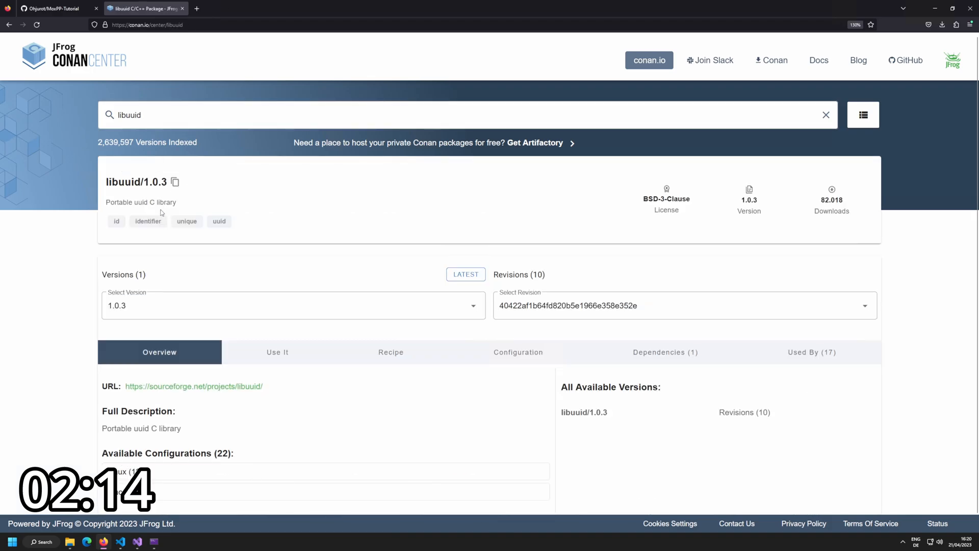
pyautogui.click(148, 114)
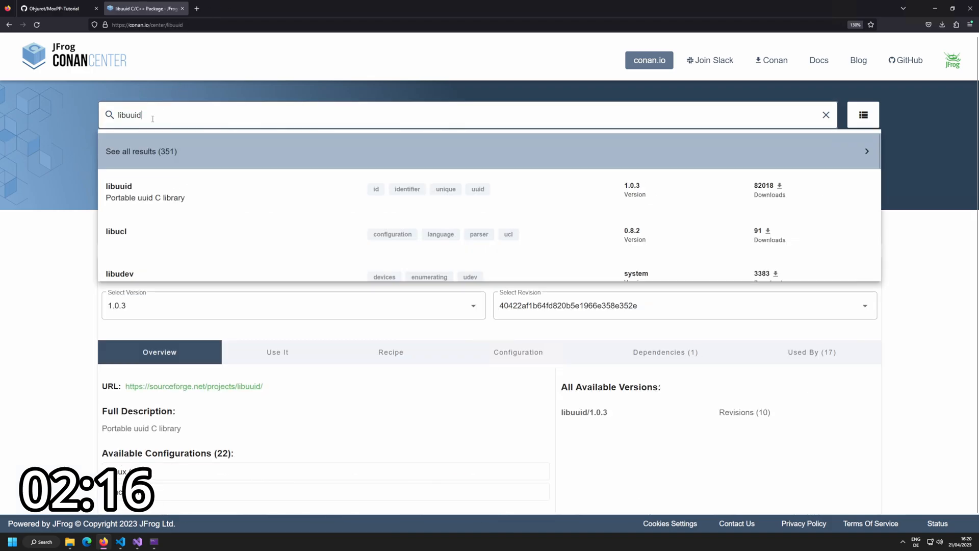
pyautogui.write('stduu')
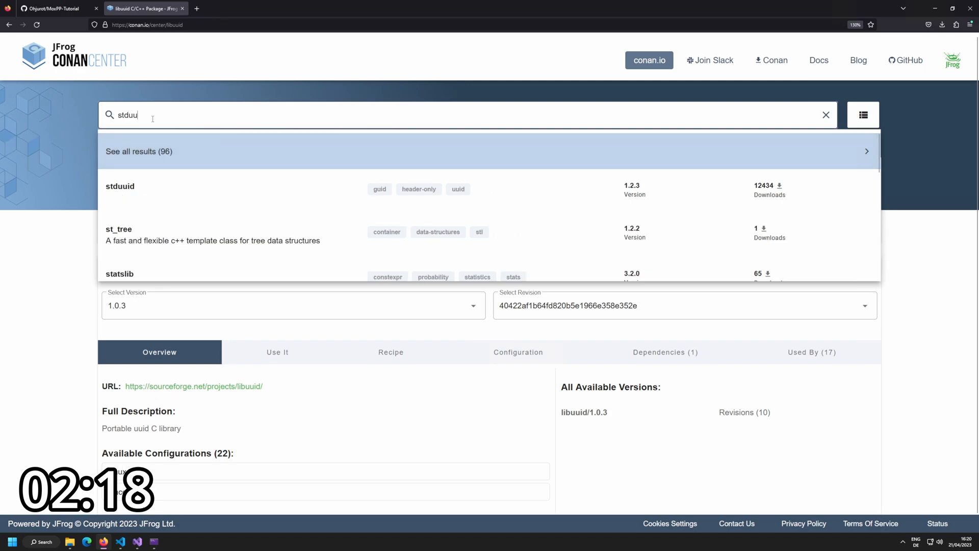
pyautogui.click(120, 186)
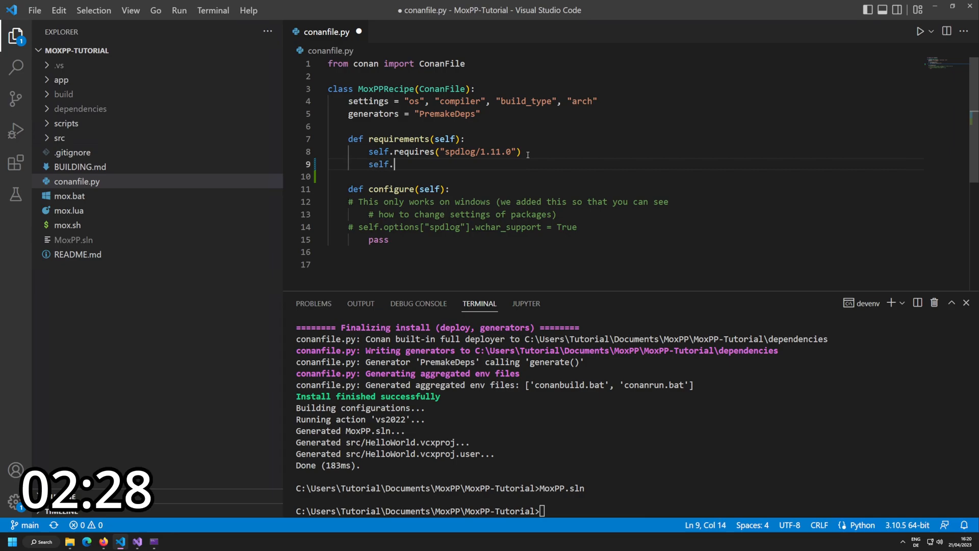
# - Add self.requires("stduuid/1.2.3") to conanfile.py and re-run mox.bat init
pyautogui.write('requires("stduuid/1.2.3')
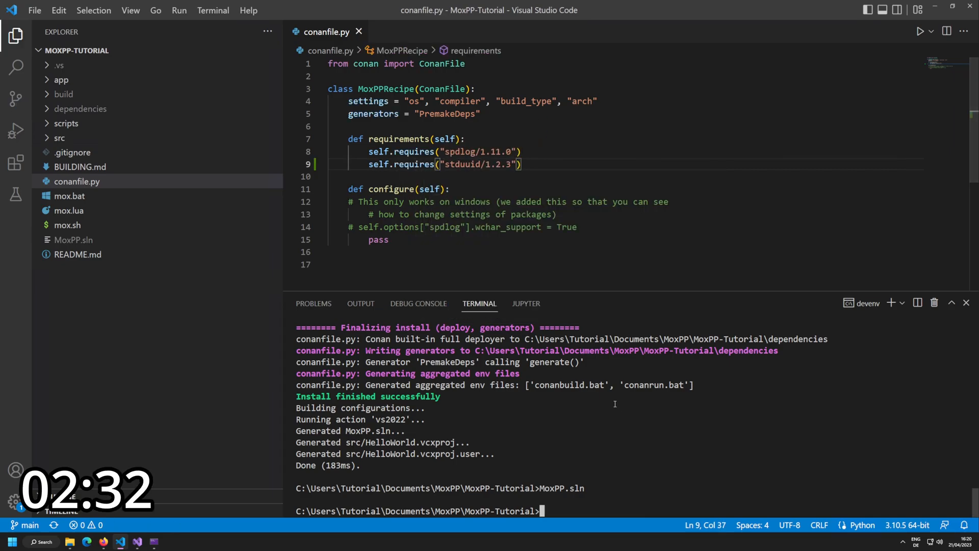
pyautogui.write('mox.bat init')
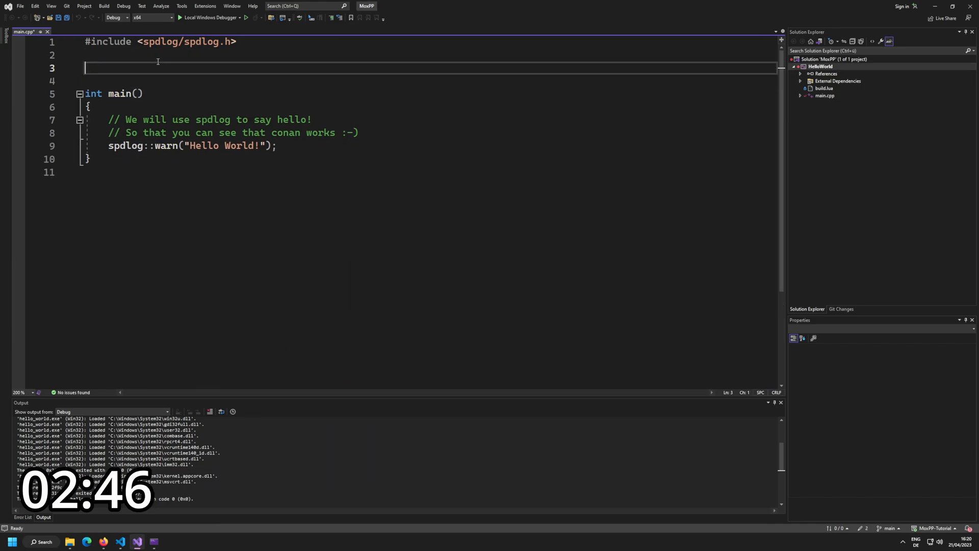
# - Add #include <uuid.h> and a uuids::uuid uuid; declaration to main.cpp
pyautogui.write('#include <>')
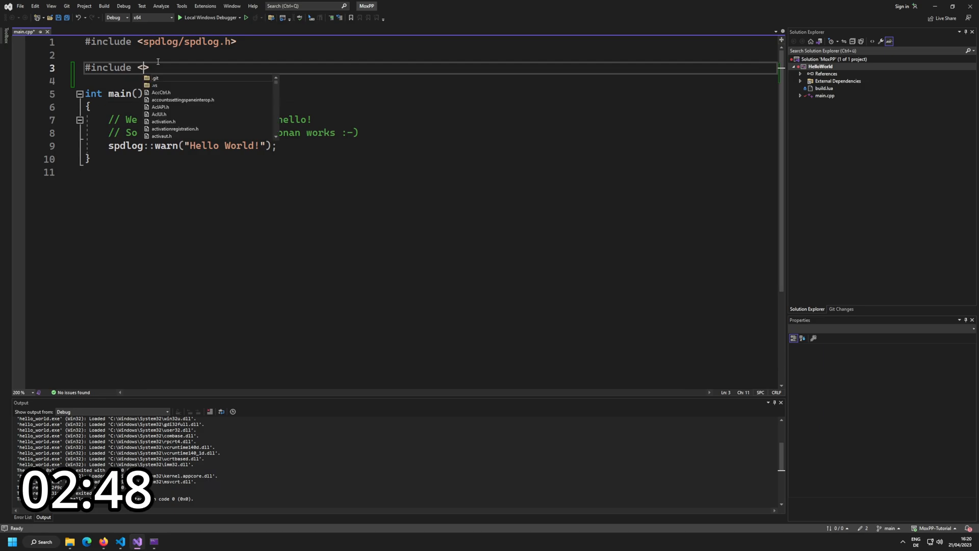
pyautogui.write('uuid.h')
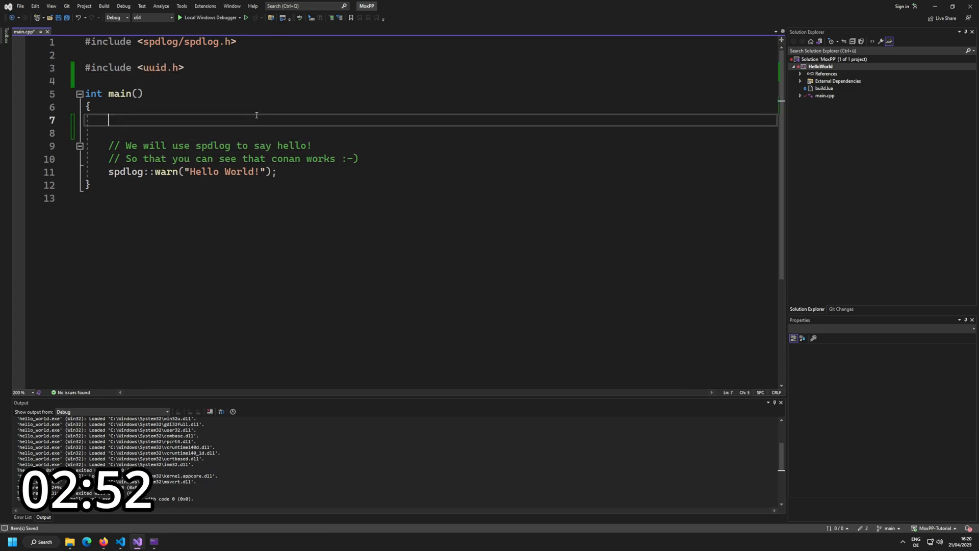
pyautogui.write('uuids::uuid uuid')
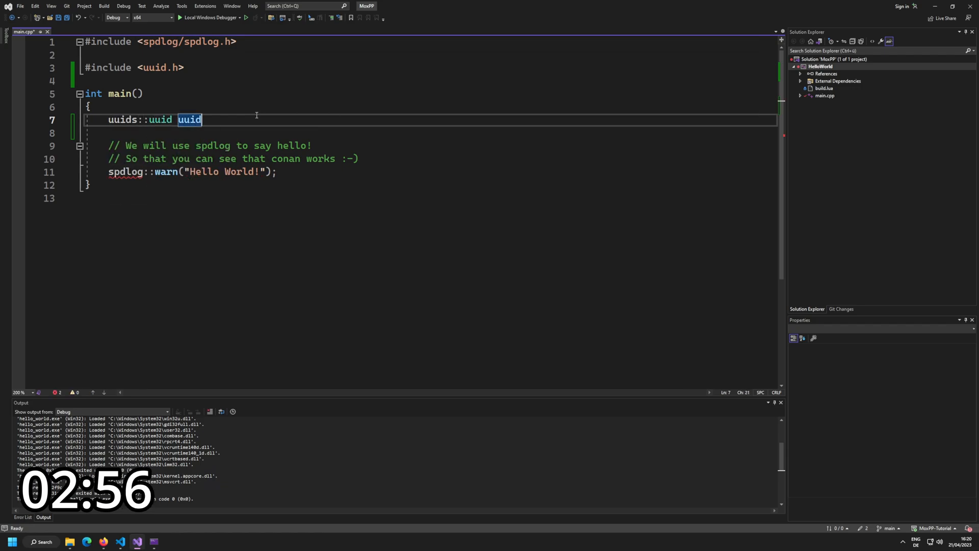
pyautogui.write(';')
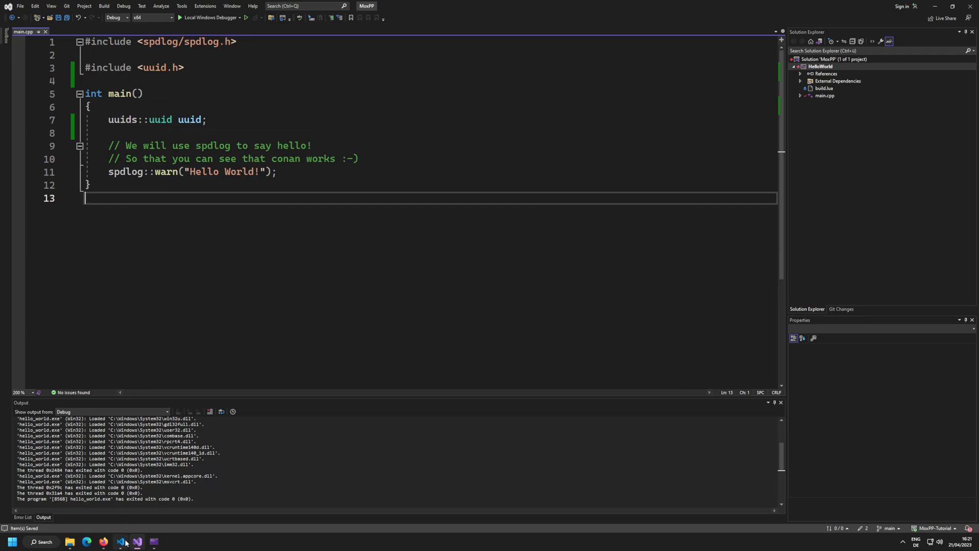
pyautogui.click(120, 541)
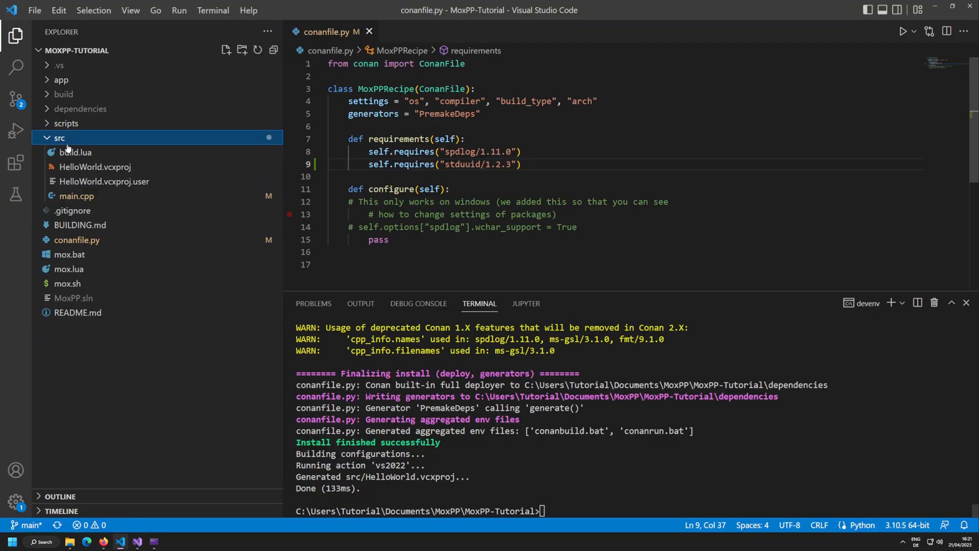
pyautogui.moveTo(65, 147)
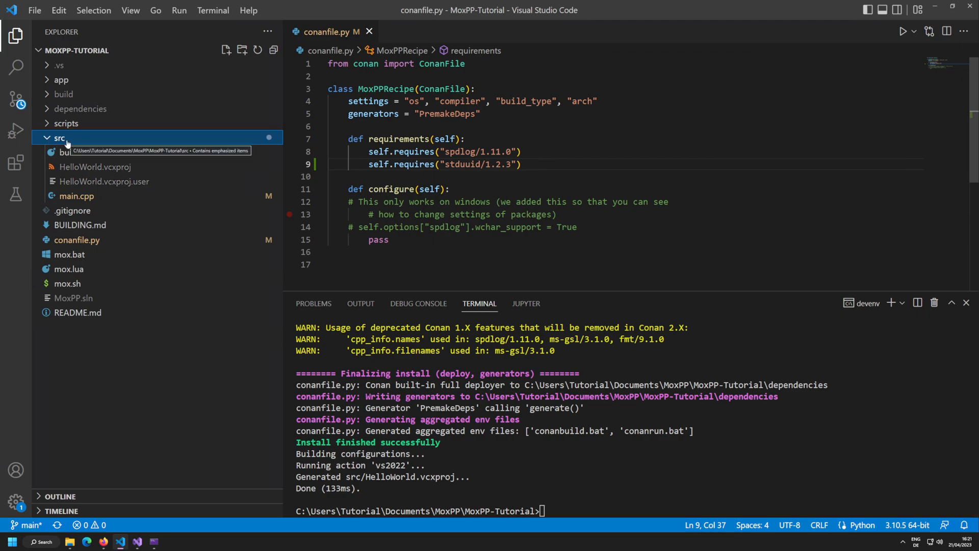
pyautogui.moveTo(76, 140)
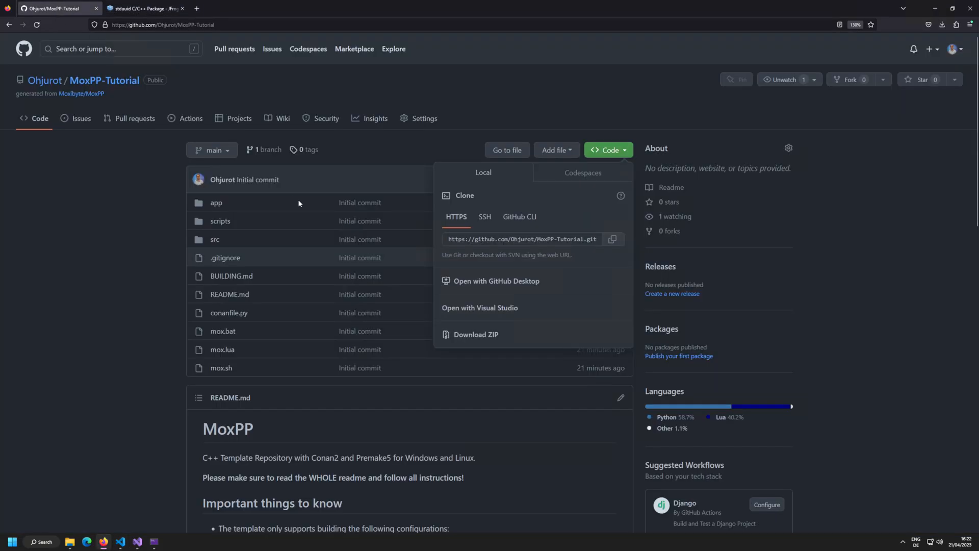
pyautogui.moveTo(78, 96)
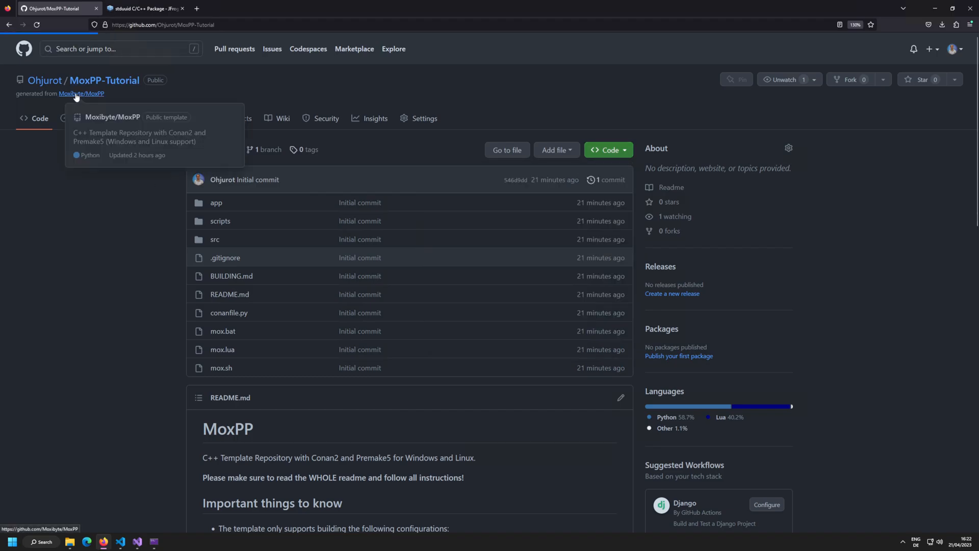
# - Follow the 'generated from' link to the Moxibyte/MoxPP template repository and view its README
pyautogui.click(81, 93)
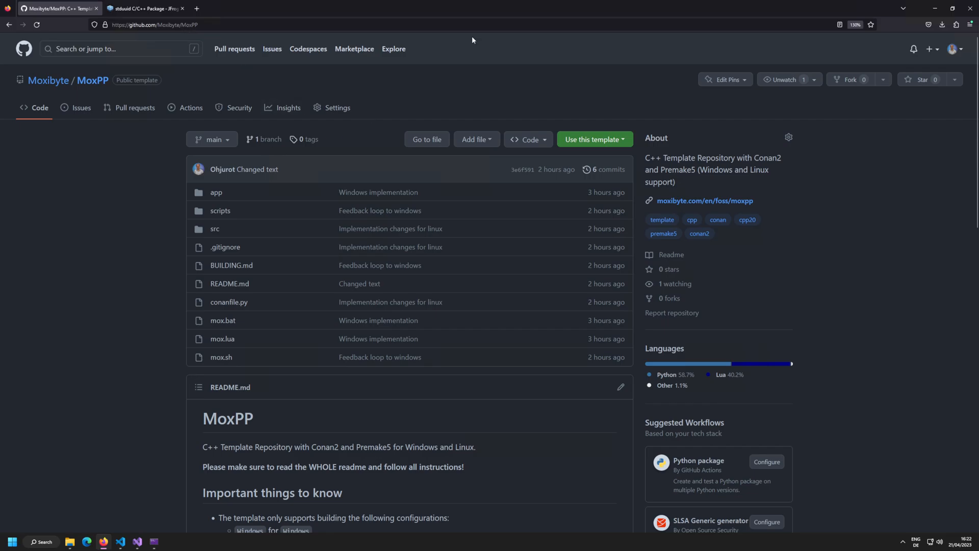
pyautogui.scroll(-3)
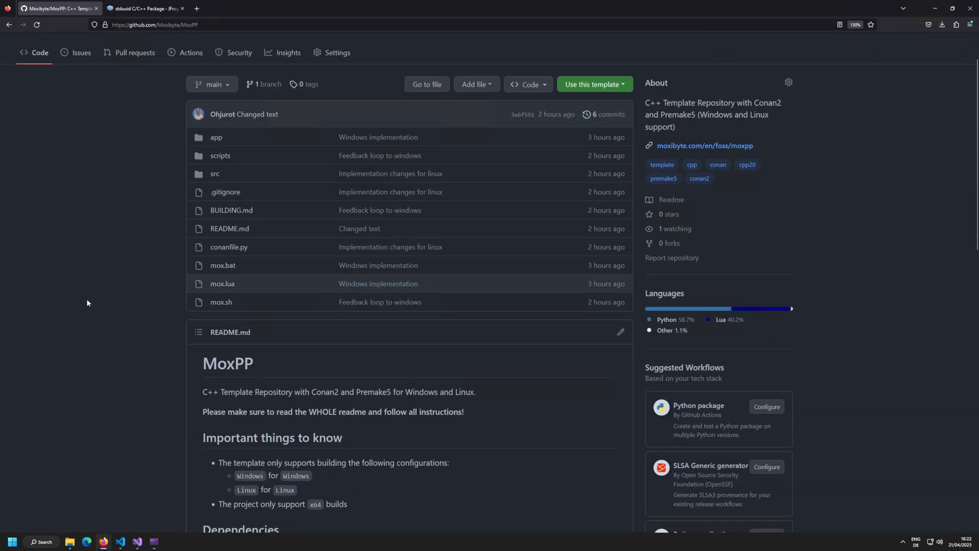